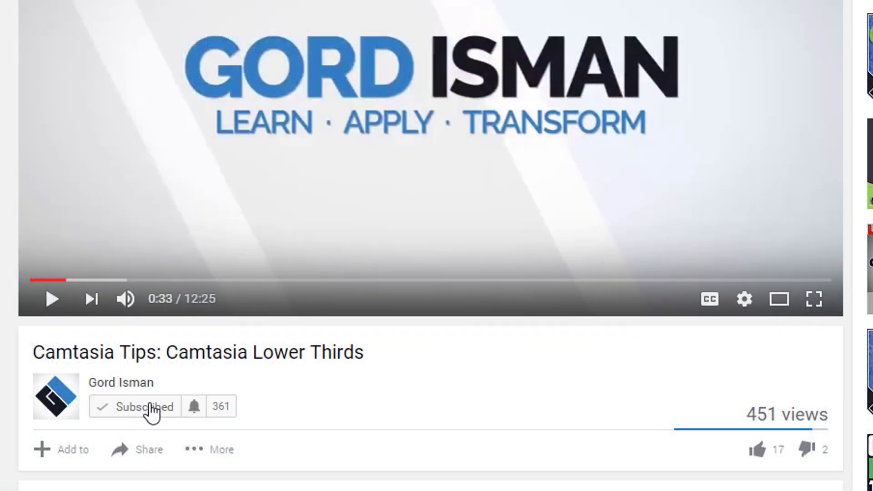
# Step: Switch on all notifications for the subscribed YouTube channel
pyautogui.click(194, 406)
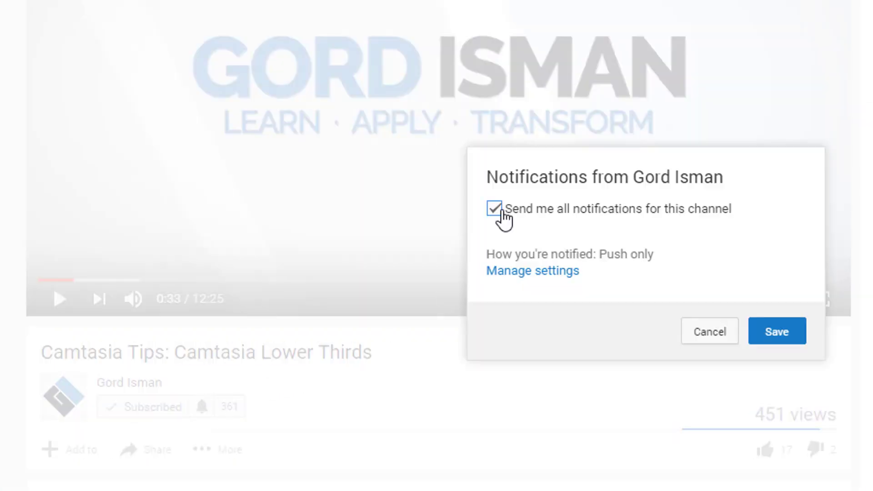
pyautogui.click(778, 331)
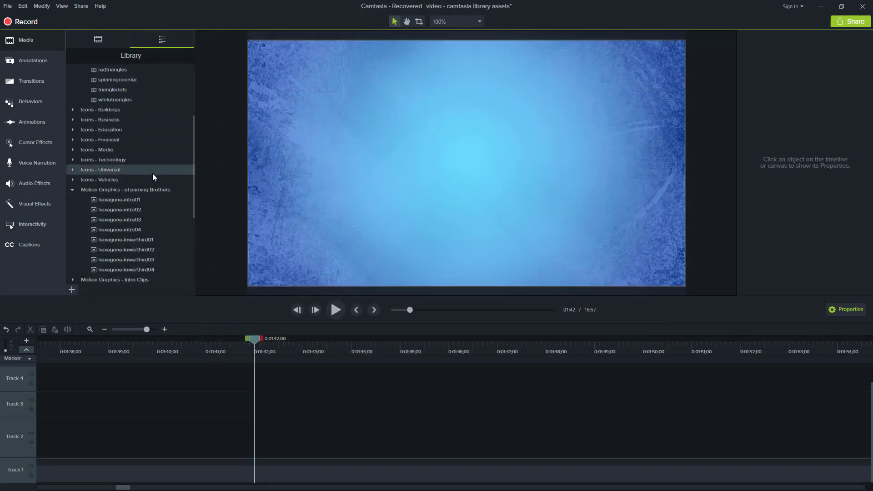
# Step: Preview the hexagone-intro02 and circleripple-01 assets, then choose Get Media Online
pyautogui.scroll(-3)
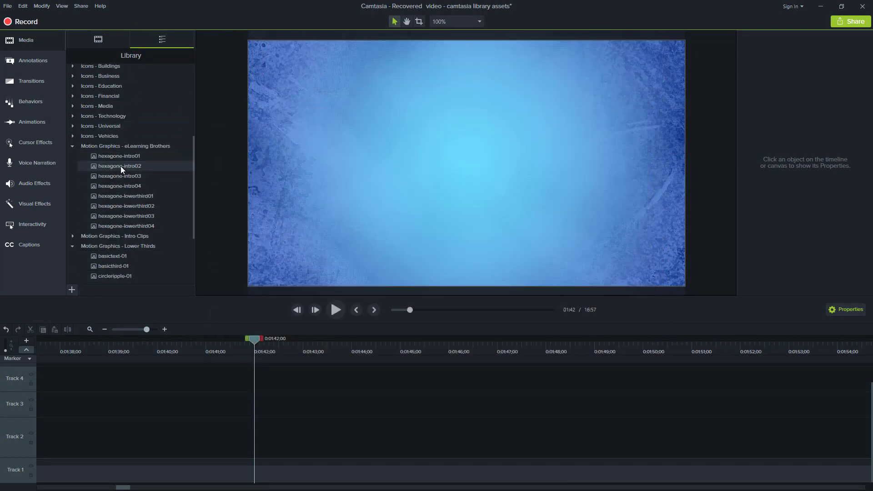
pyautogui.doubleClick(119, 165)
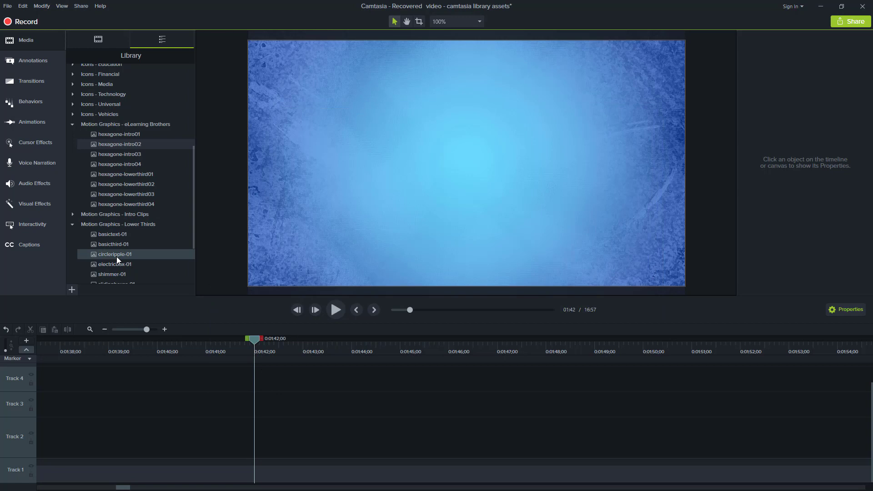
pyautogui.doubleClick(114, 254)
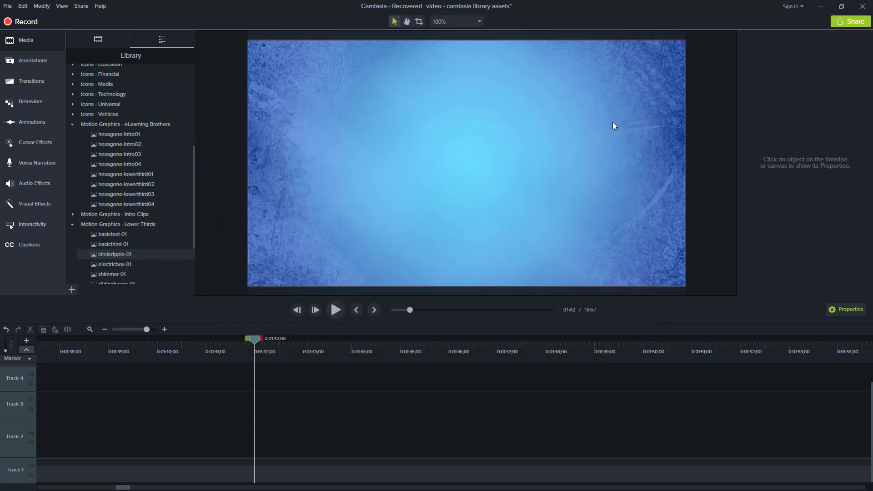
pyautogui.click(7, 7)
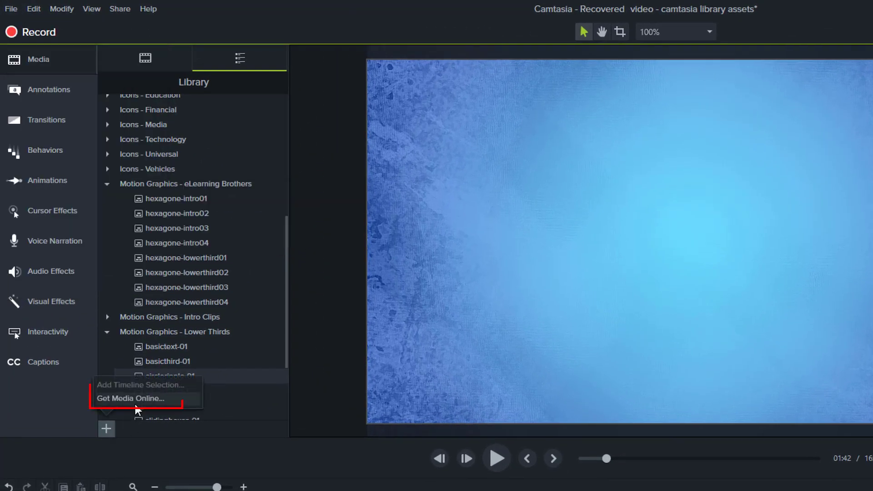
pyautogui.click(131, 398)
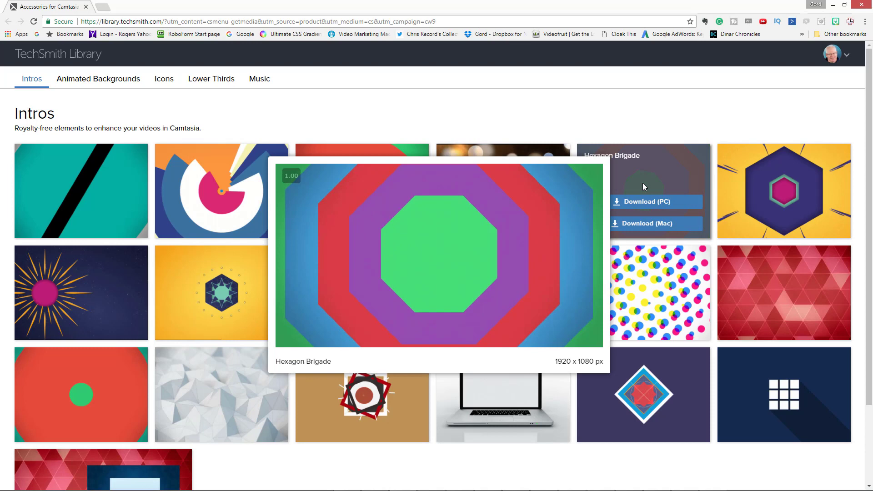
# Step: Browse the Lower Thirds collection and download a lower-third package for PC
pyautogui.click(211, 79)
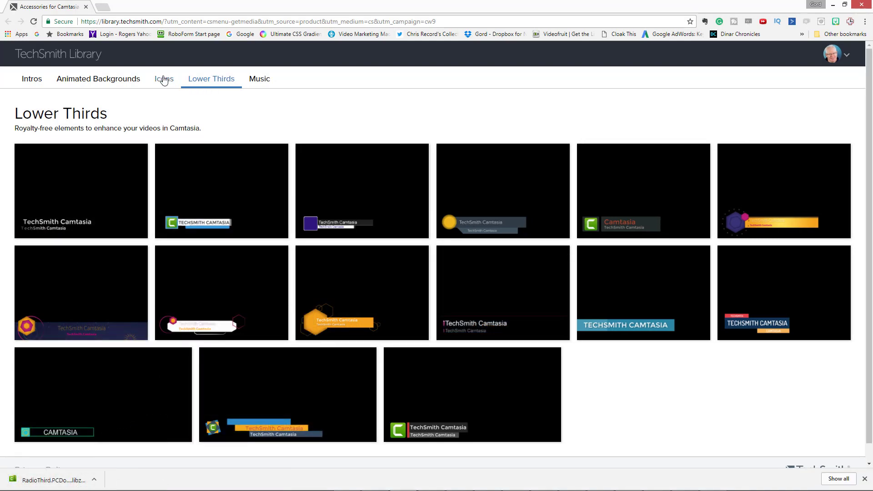
pyautogui.click(164, 79)
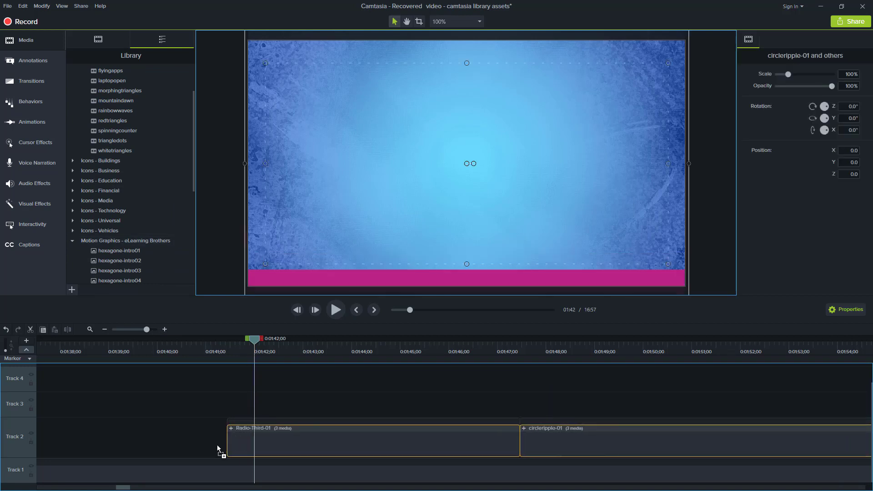
# Step: Preview the Radio-Third-01 and electricbox-01 lower thirds, closing each preview
pyautogui.moveTo(229, 441); pyautogui.dragTo(195, 440)
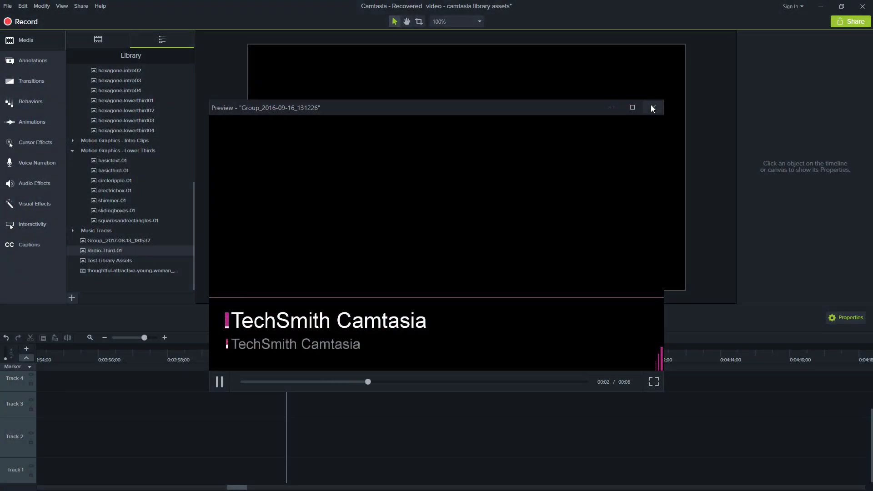
pyautogui.click(653, 107)
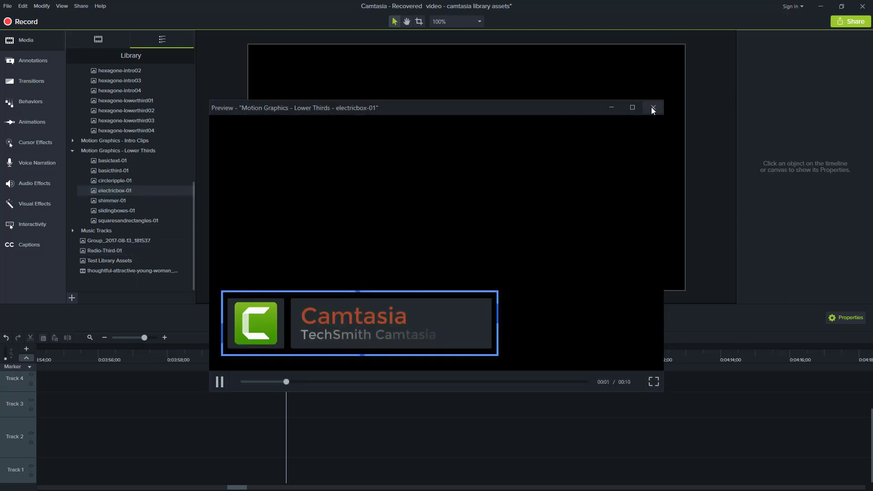
pyautogui.click(653, 107)
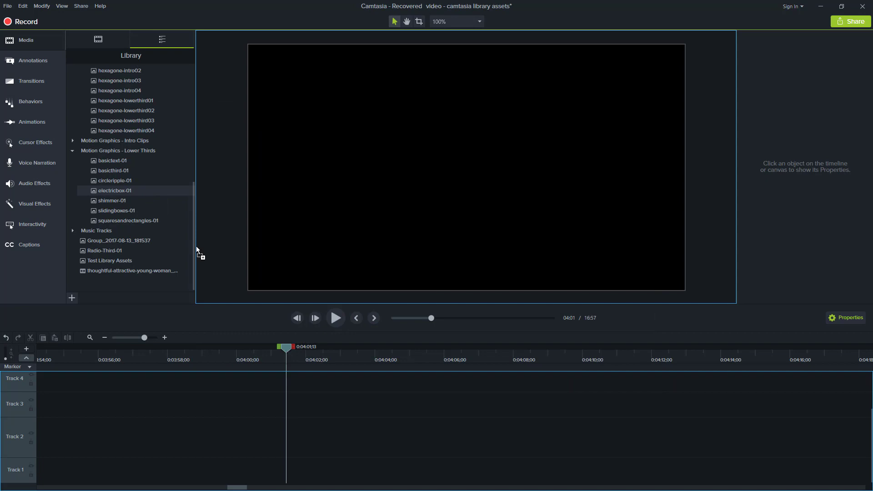
pyautogui.moveTo(115, 190); pyautogui.dragTo(429, 468)
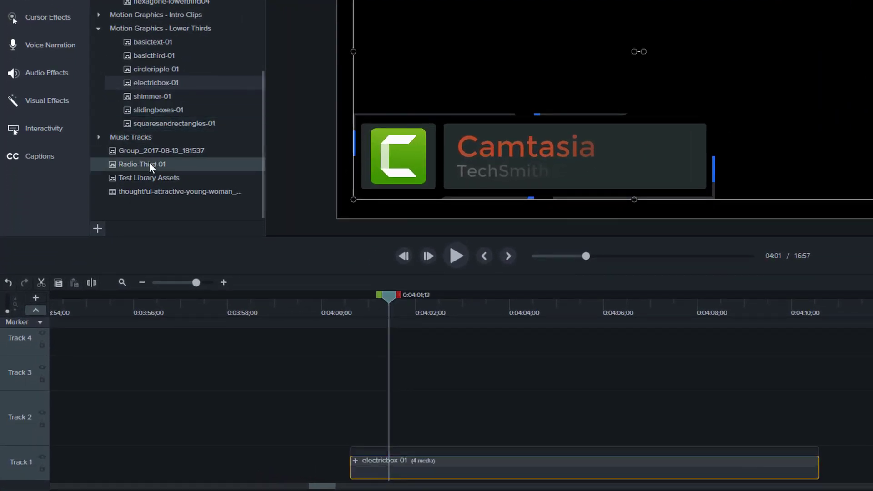
pyautogui.rightClick(145, 164)
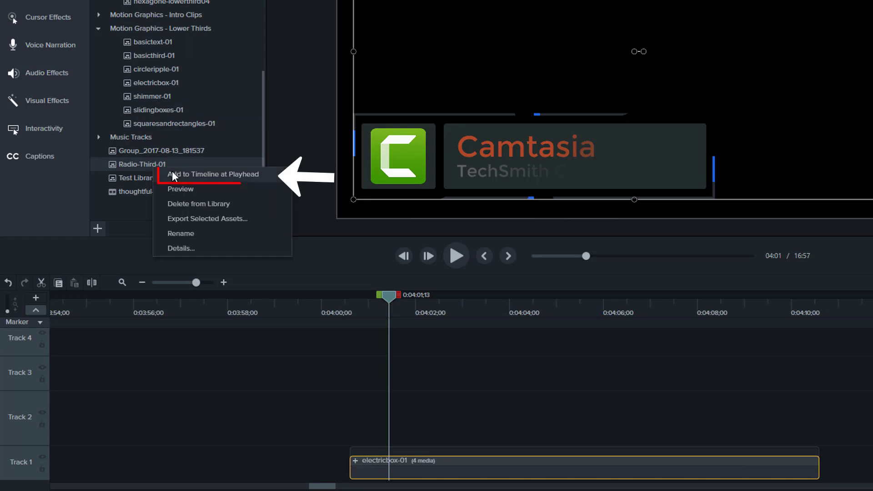
pyautogui.click(214, 173)
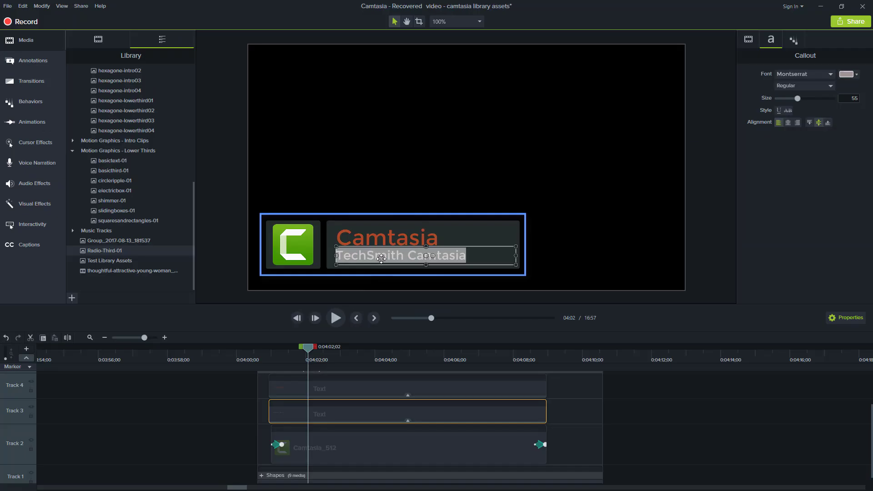
pyautogui.write('Gord IS')
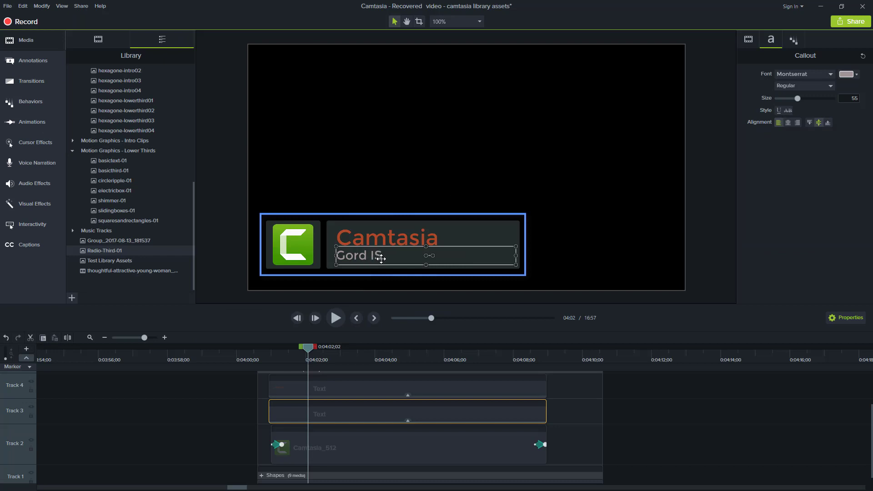
pyautogui.write('man')
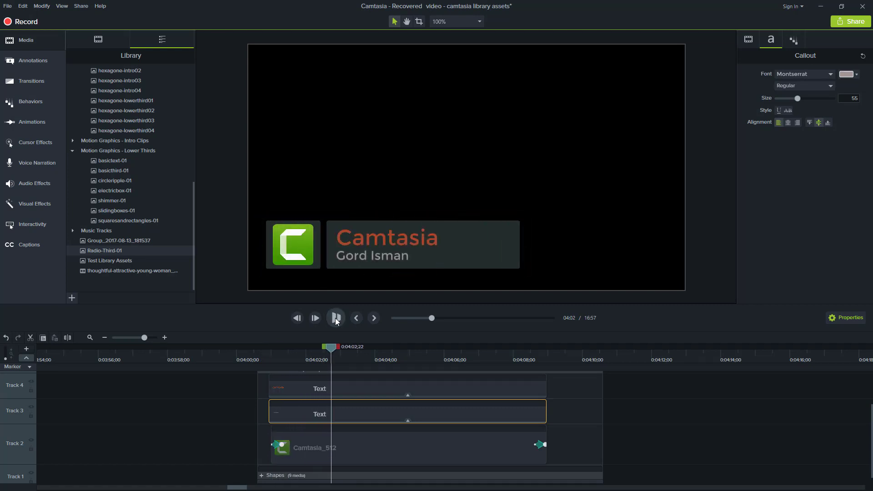
# Step: Stop playback and delete Radio-Third-01 from the library
pyautogui.click(336, 318)
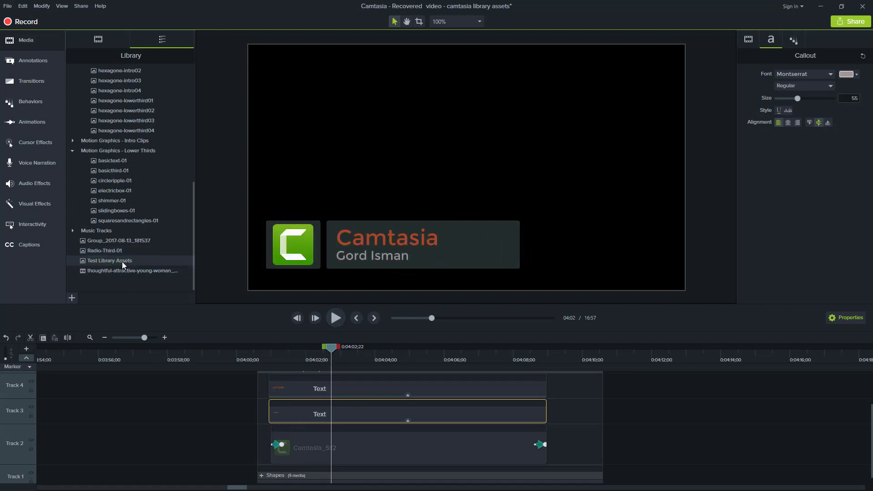
pyautogui.rightClick(104, 251)
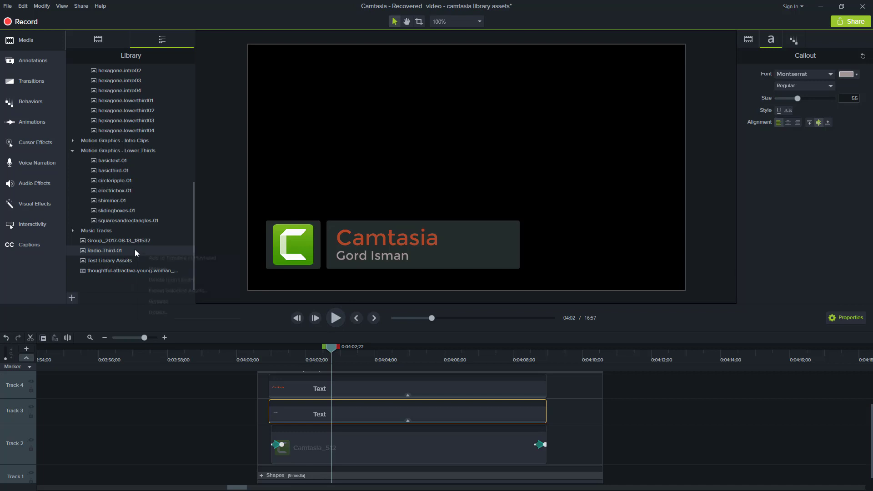
pyautogui.rightClick(104, 251)
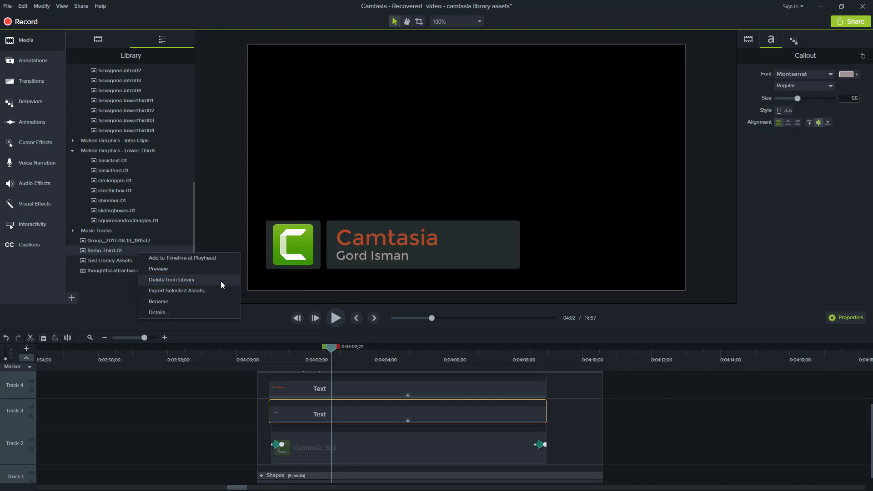
pyautogui.click(171, 280)
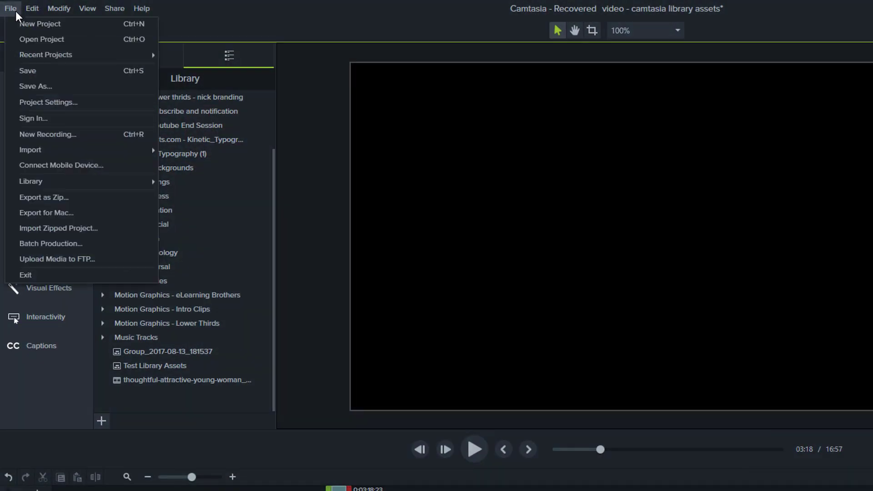
pyautogui.moveTo(31, 181)
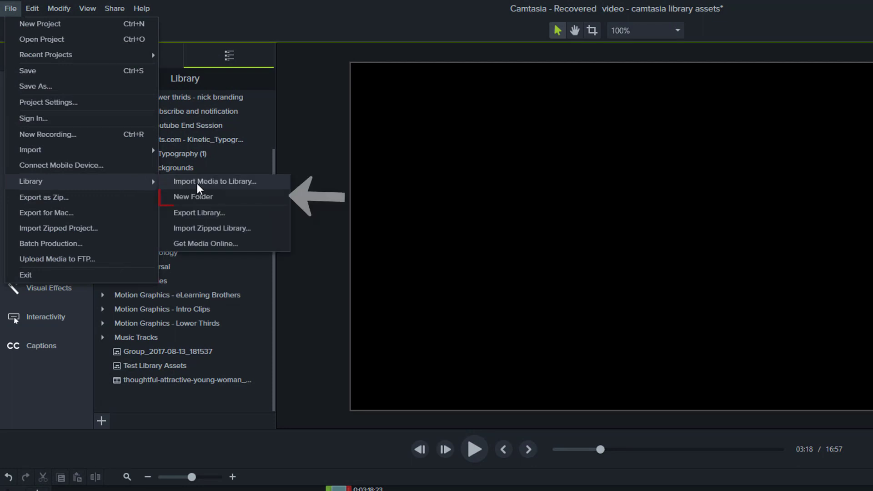
# Step: Create two new library folders and begin naming the second 'Gord's ad'
pyautogui.click(193, 196)
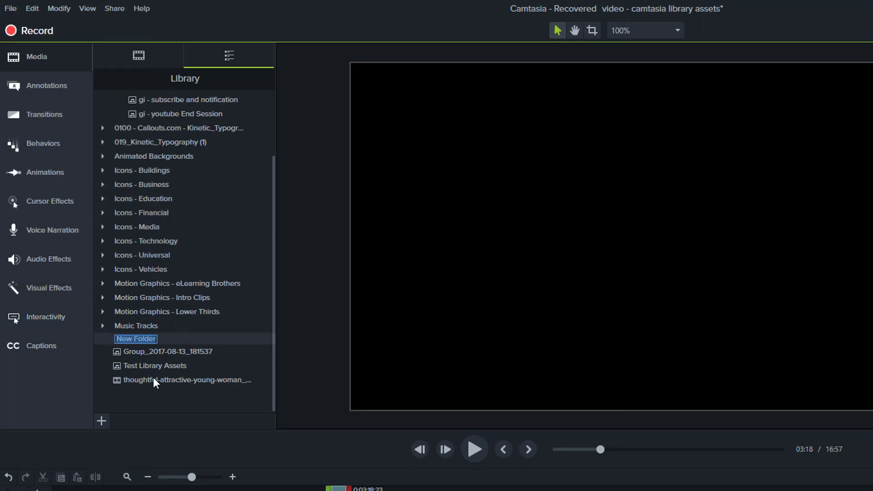
pyautogui.click(102, 421)
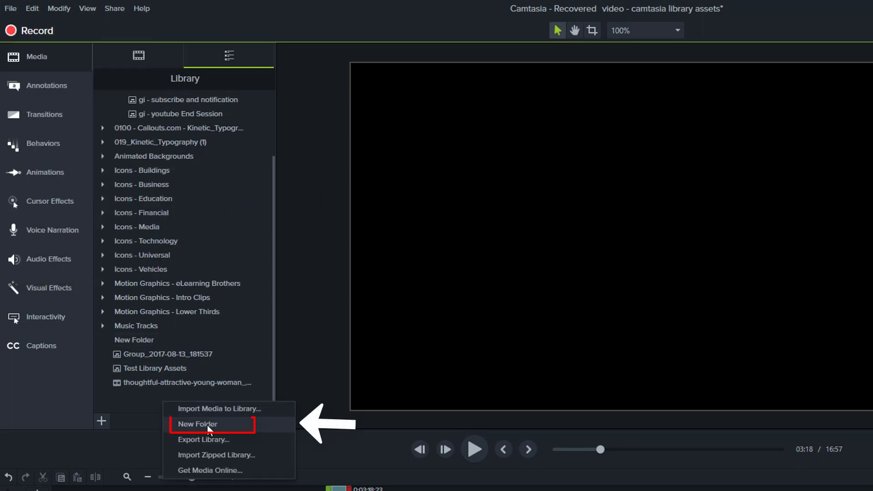
pyautogui.click(198, 424)
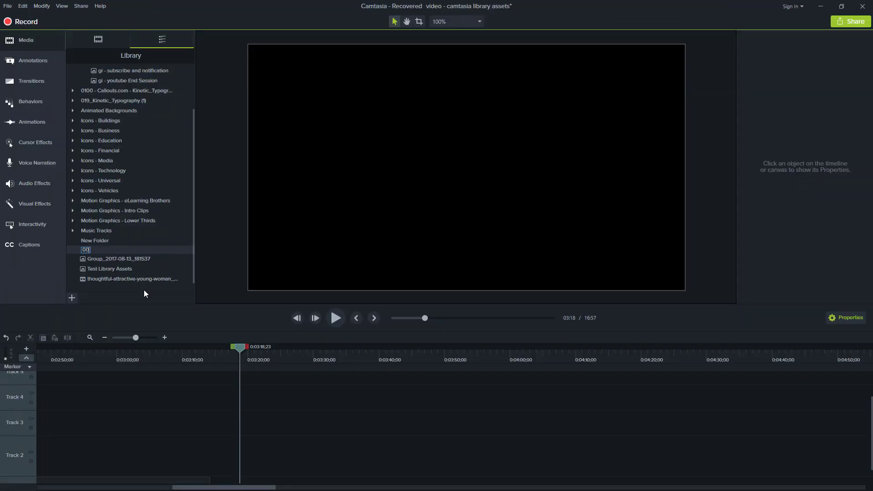
pyautogui.write("Gord's ad")
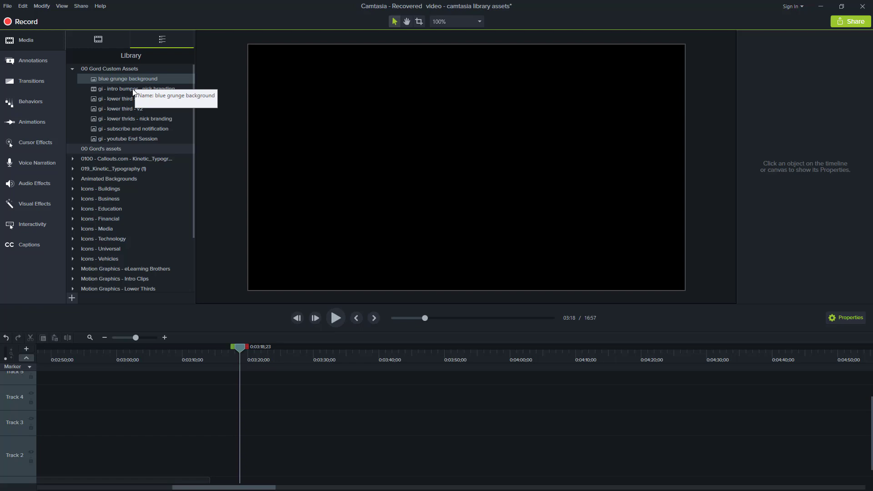
# Step: Preview the intro bumper, lower thirds branding and subscribe-and-notification custom assets
pyautogui.doubleClick(127, 89)
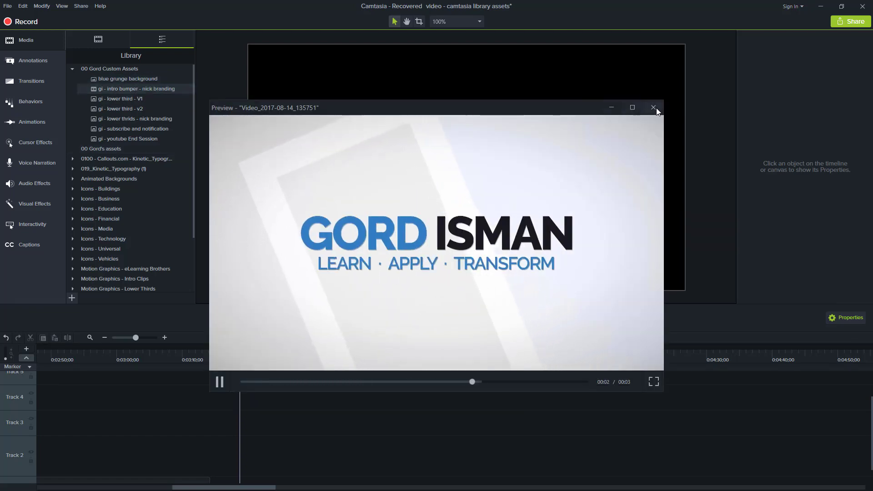
pyautogui.click(653, 107)
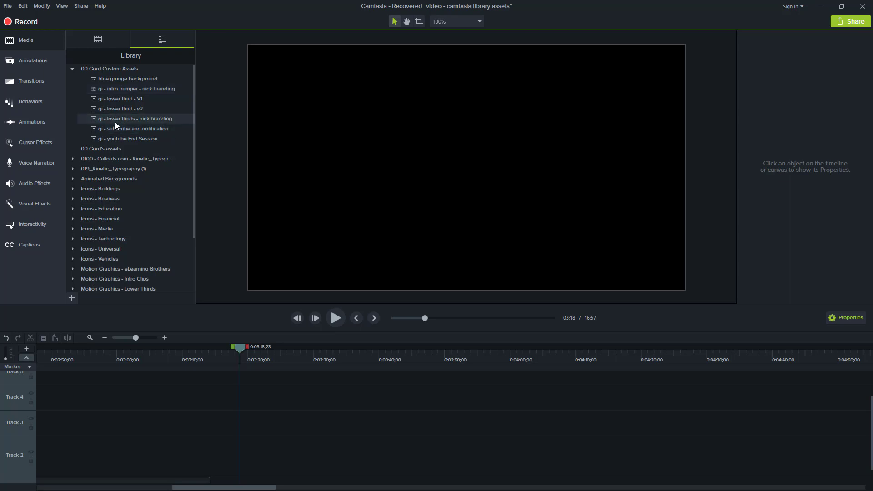
pyautogui.doubleClick(134, 118)
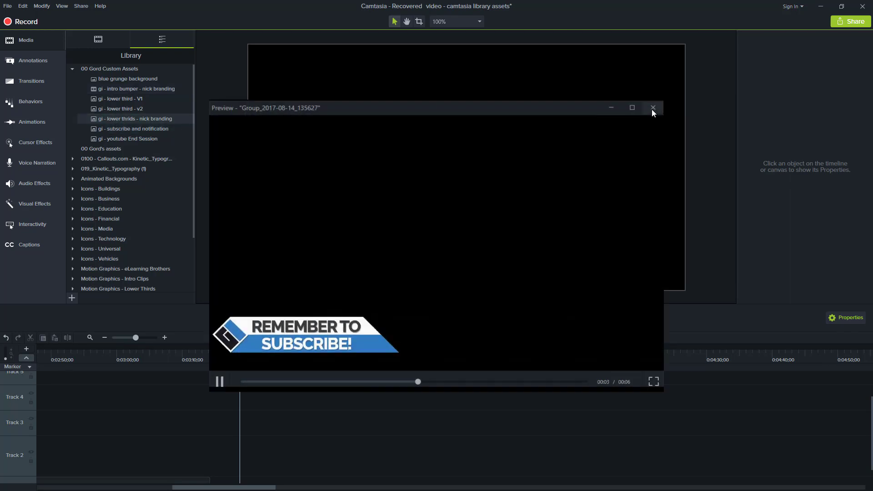
pyautogui.click(653, 108)
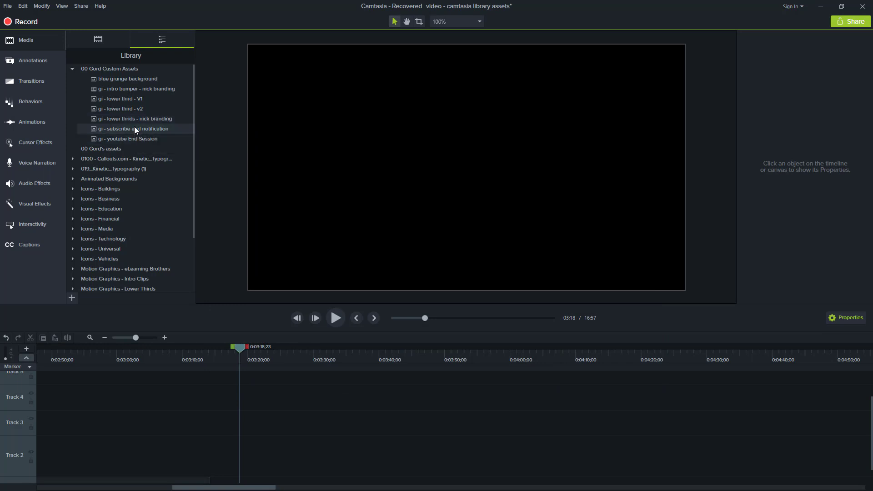
pyautogui.doubleClick(132, 129)
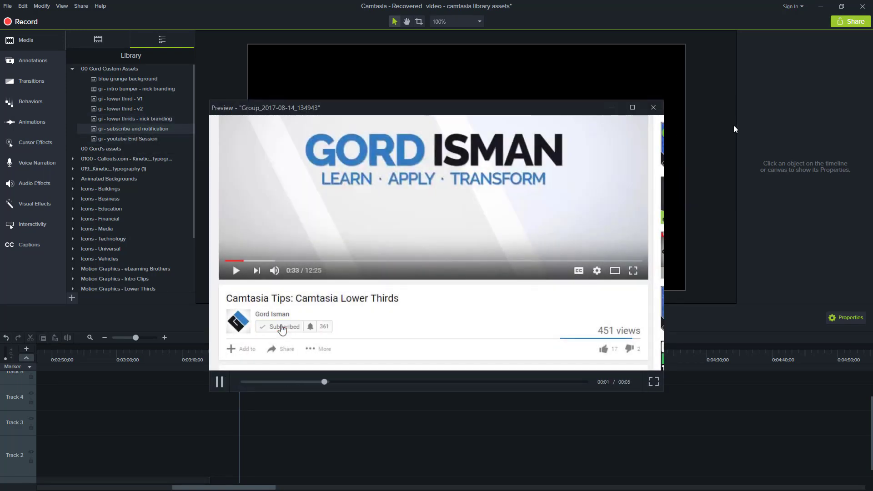
pyautogui.click(653, 107)
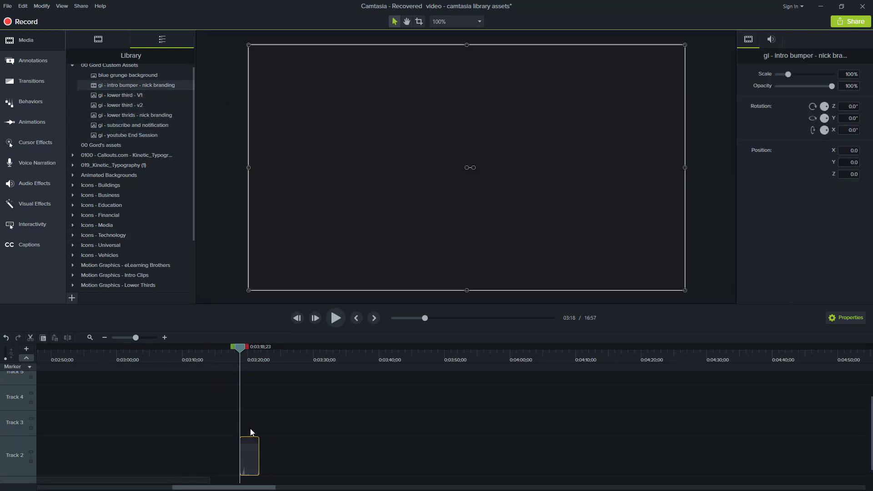
# Step: Play and pause the intro bumper on the canvas
pyautogui.click(335, 318)
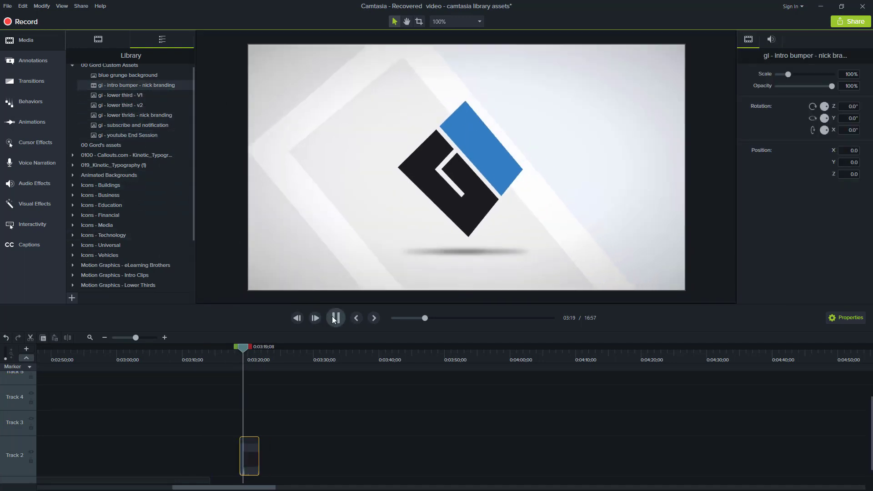
pyautogui.click(335, 319)
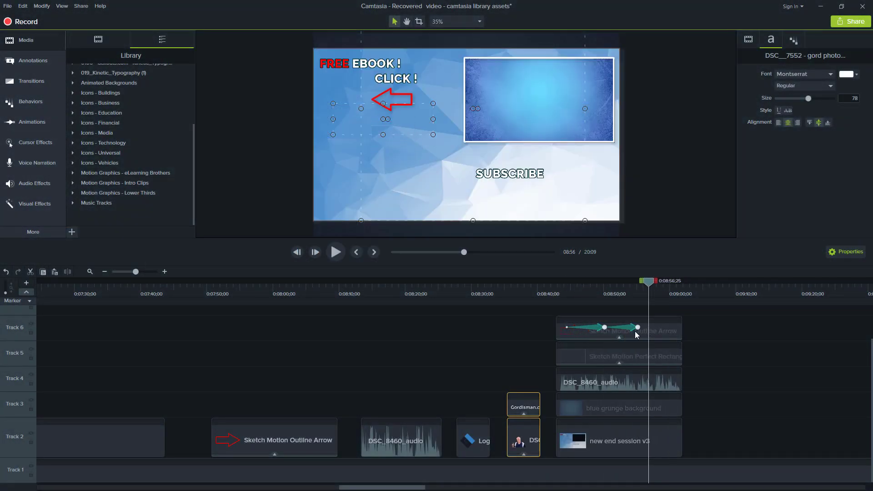
# Step: Add the sketch arrow clip and the audio clip to the library
pyautogui.click(390, 294)
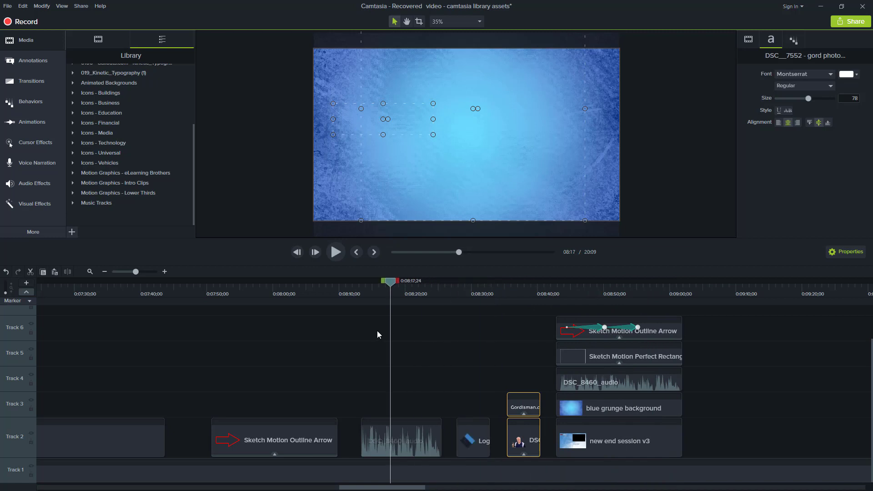
pyautogui.rightClick(274, 440)
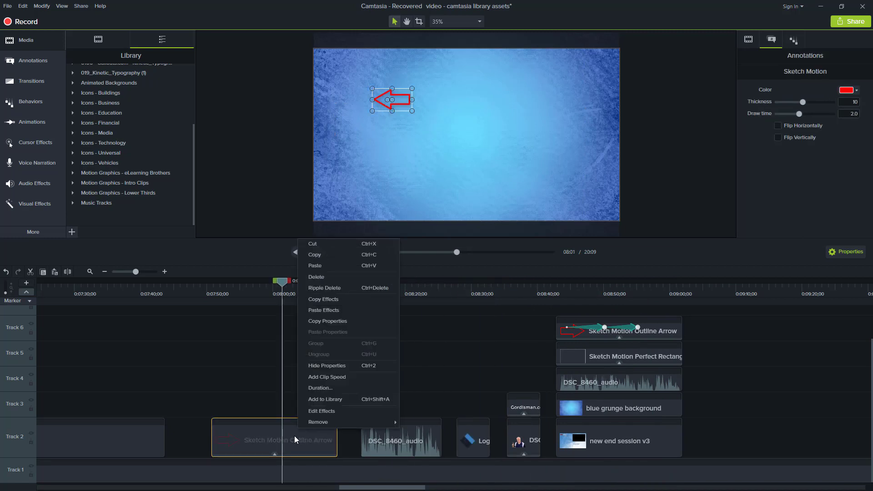
pyautogui.click(325, 399)
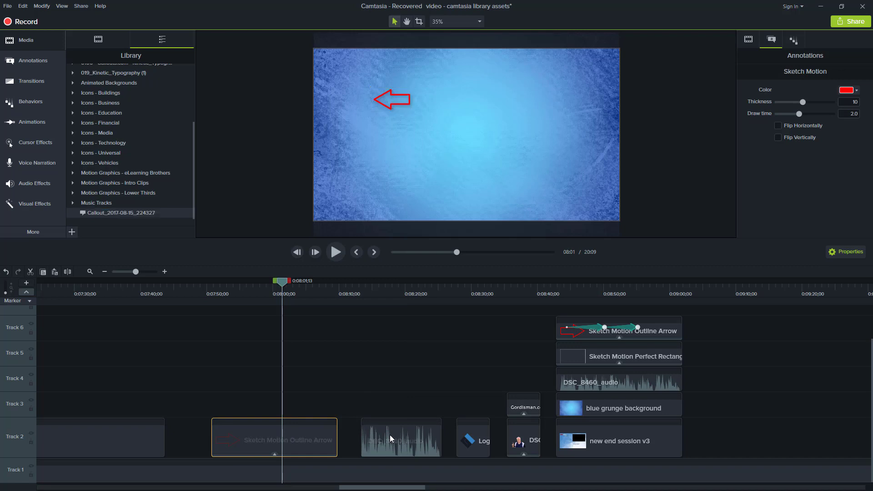
pyautogui.rightClick(391, 439)
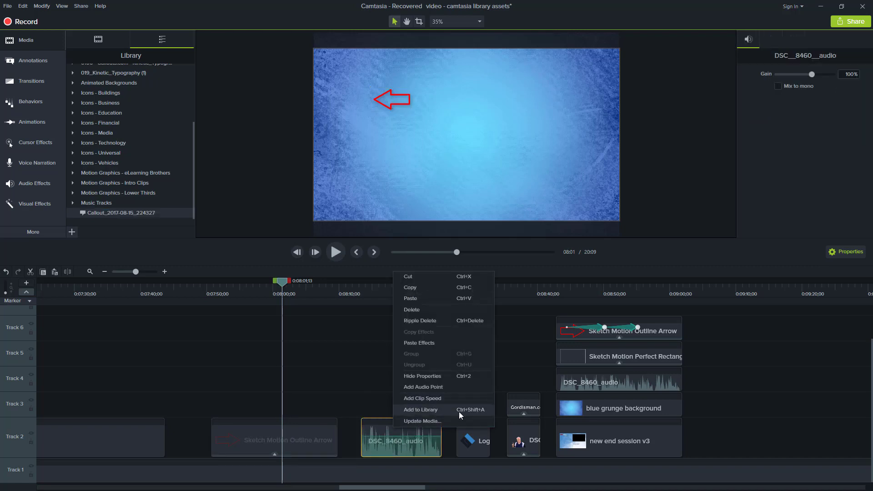
pyautogui.click(420, 409)
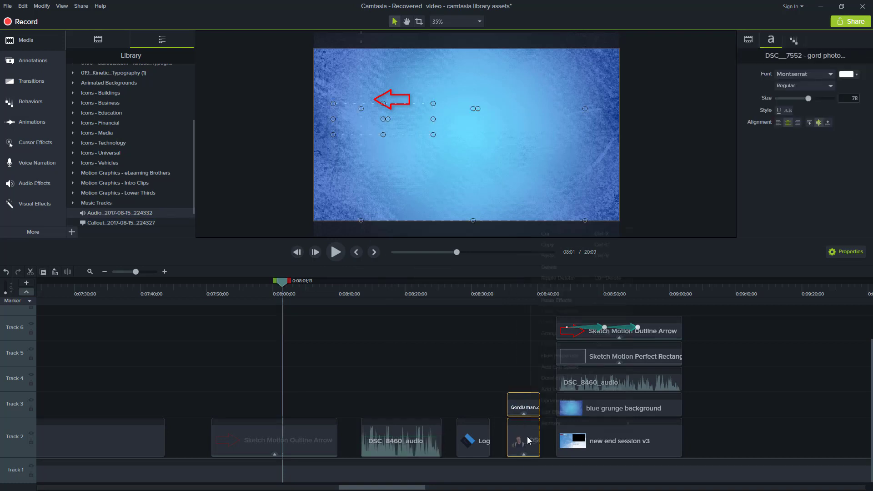
pyautogui.rightClick(523, 438)
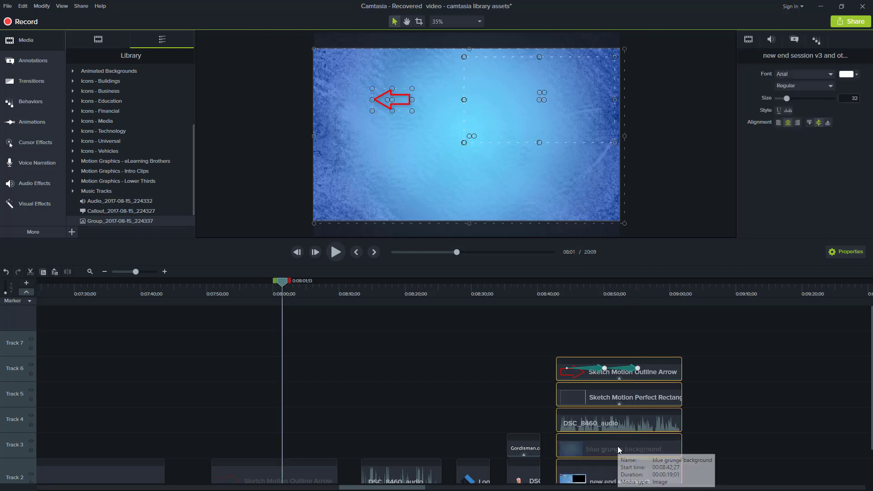
# Step: Add the selected end-session clips to the library as a group named 'gi end session'
pyautogui.rightClick(618, 449)
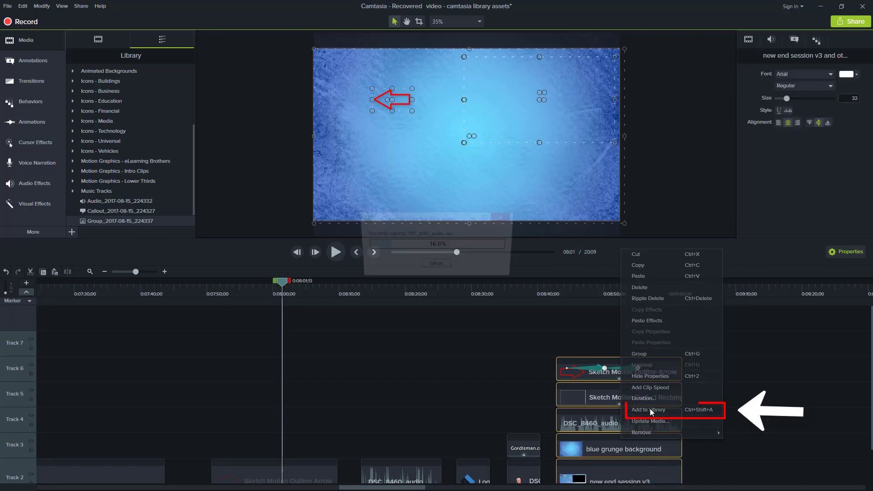
pyautogui.click(649, 409)
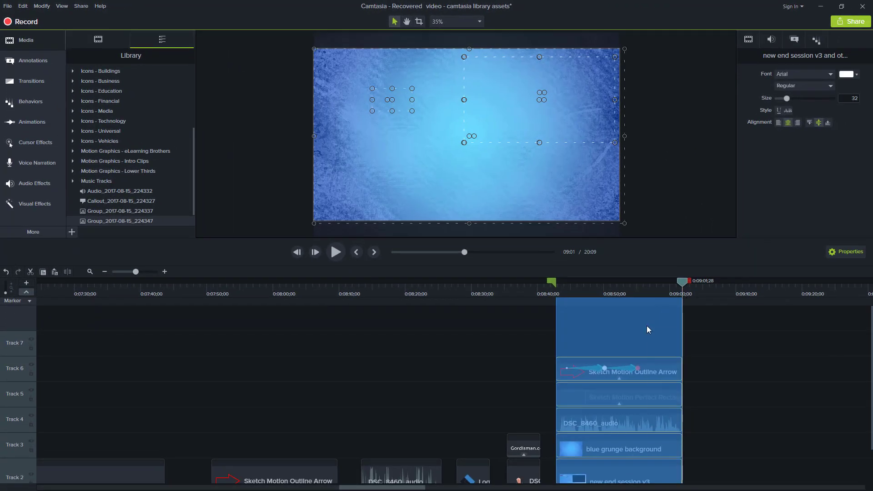
pyautogui.rightClick(648, 330)
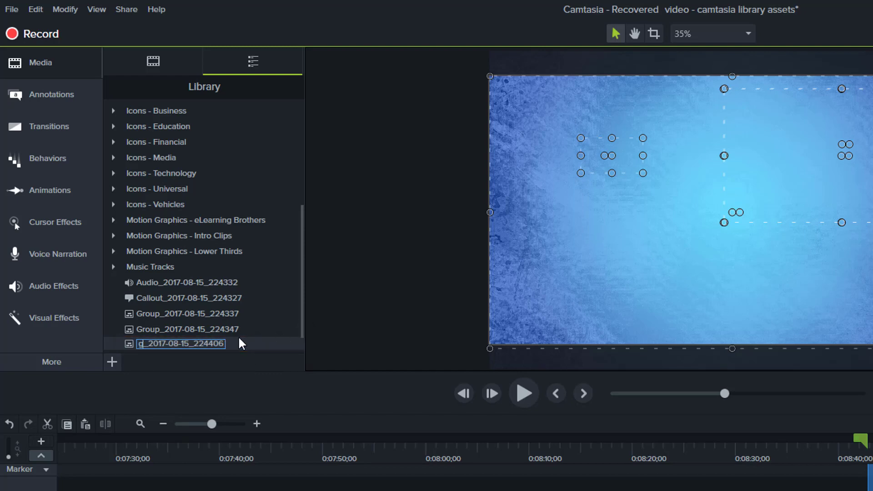
pyautogui.write('gi end sessio')
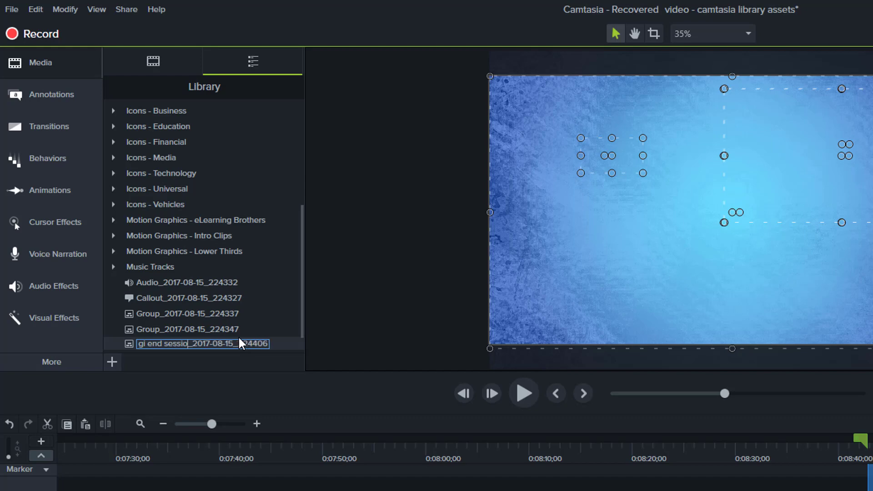
pyautogui.press('Enter')
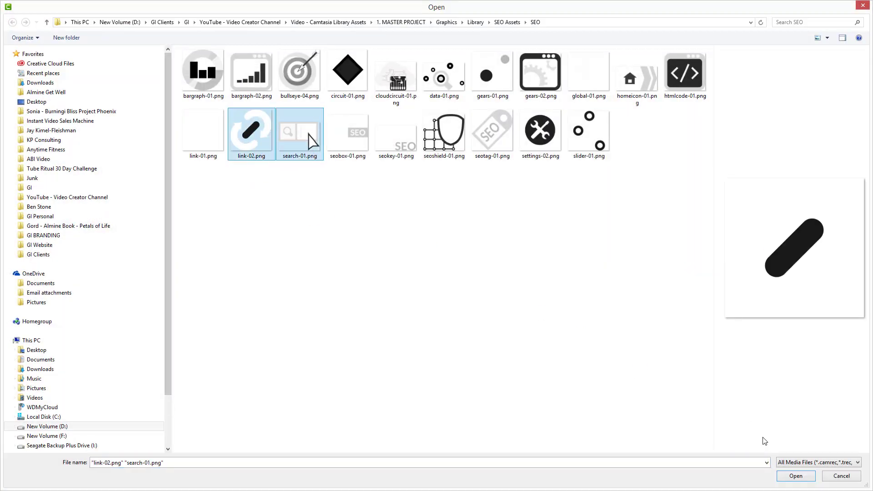
# Step: Import the SEO icons seoshield-01, seotag-01, settings-02 and slider-01 into the library
pyautogui.click(795, 476)
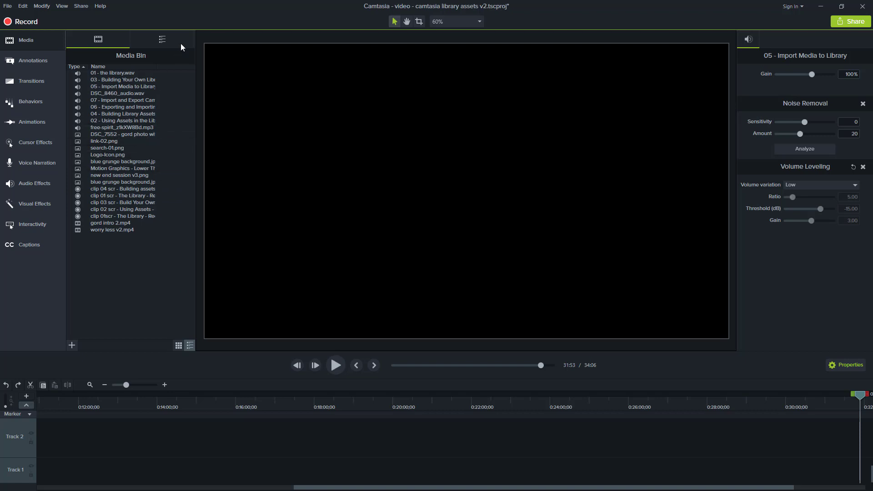
pyautogui.click(162, 39)
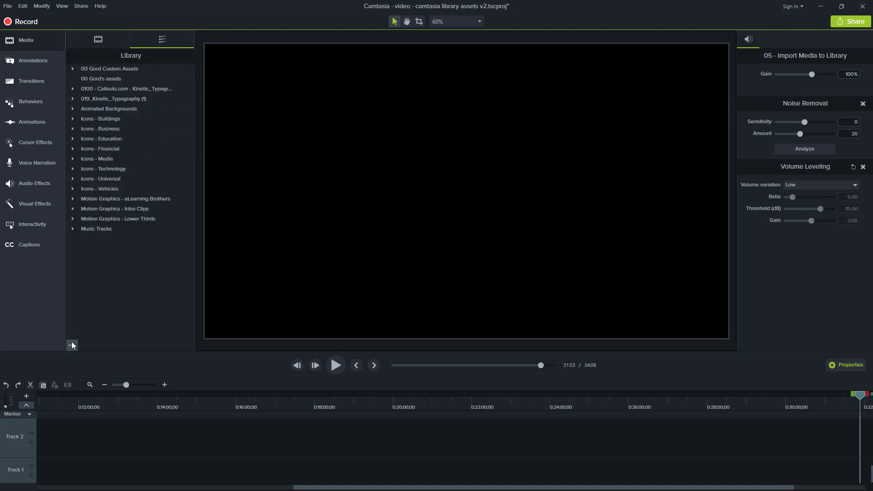
pyautogui.click(71, 345)
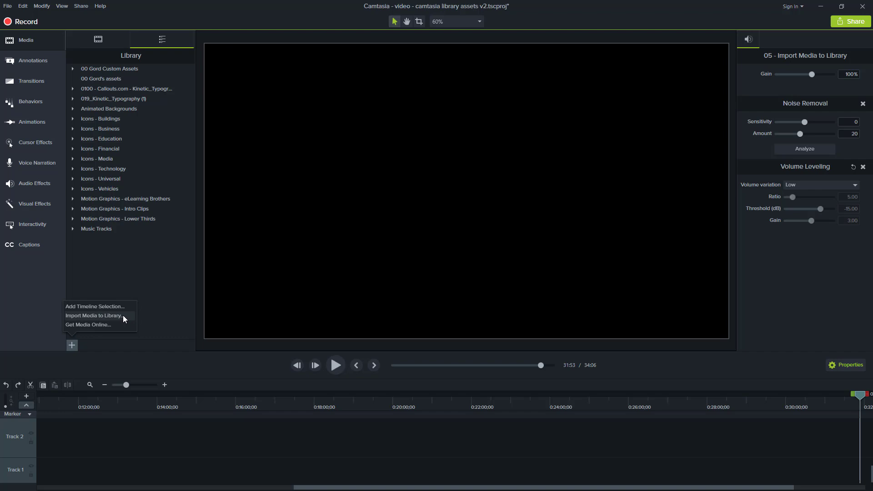
pyautogui.click(94, 316)
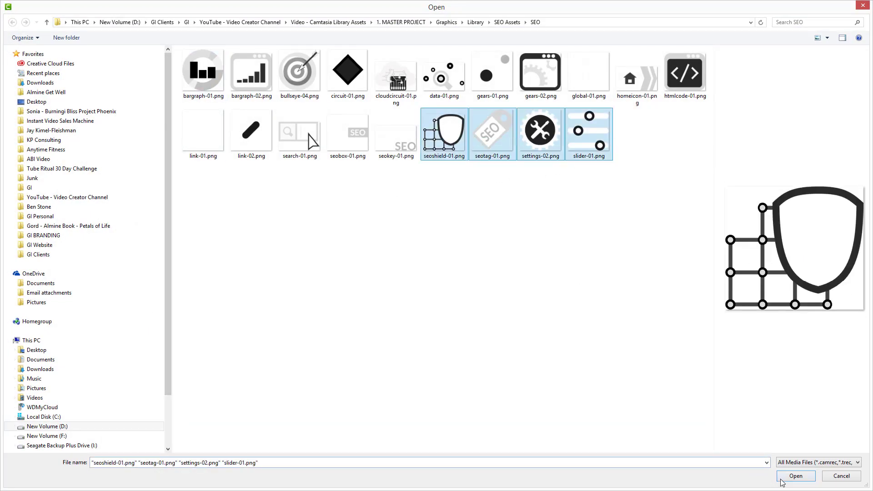
pyautogui.click(800, 476)
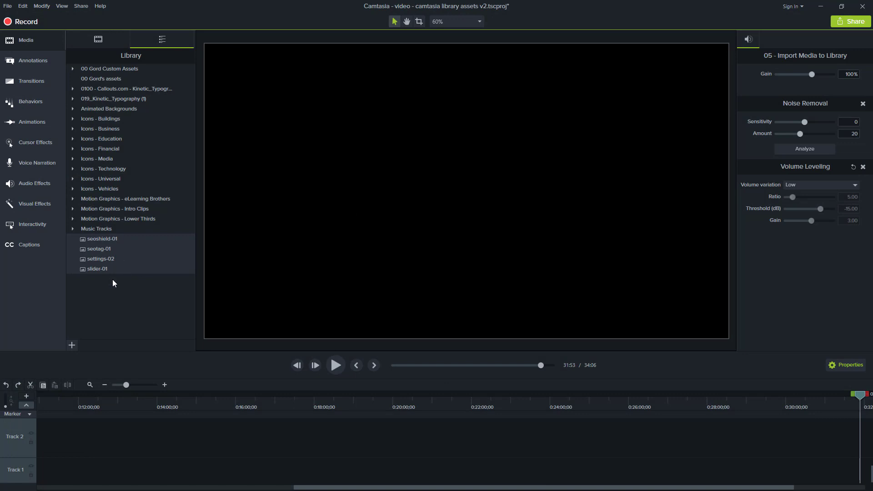
# Step: Create a new library folder named 'Icons - SEO' for the imported icons
pyautogui.click(71, 346)
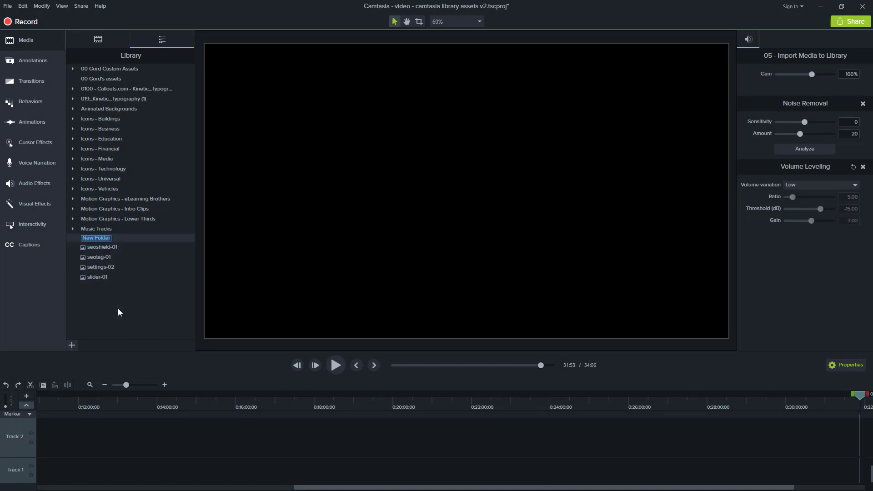
pyautogui.write('Icons - SEO')
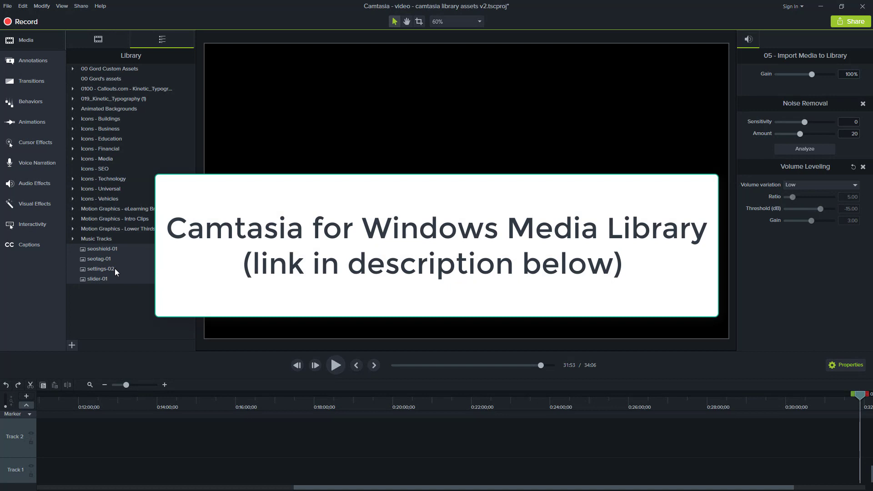
pyautogui.click(95, 169)
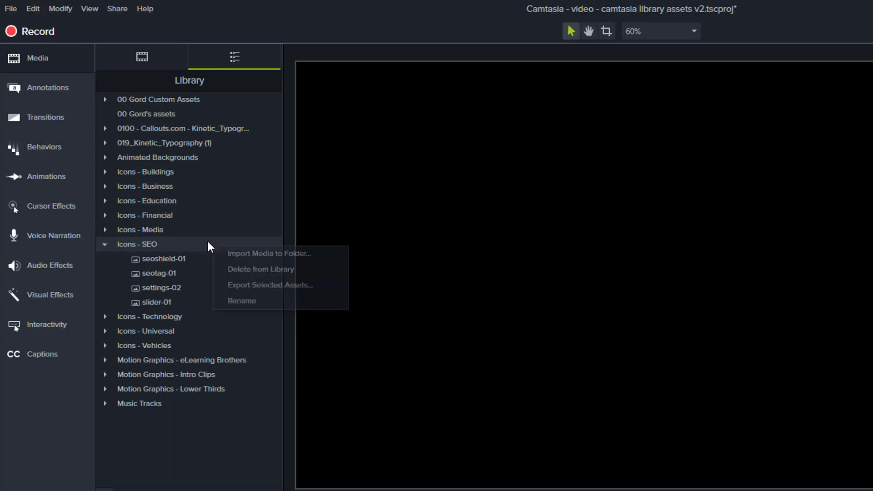
# Step: Delete the Icons - SEO folder and its icons from the library, confirming the warning
pyautogui.click(270, 254)
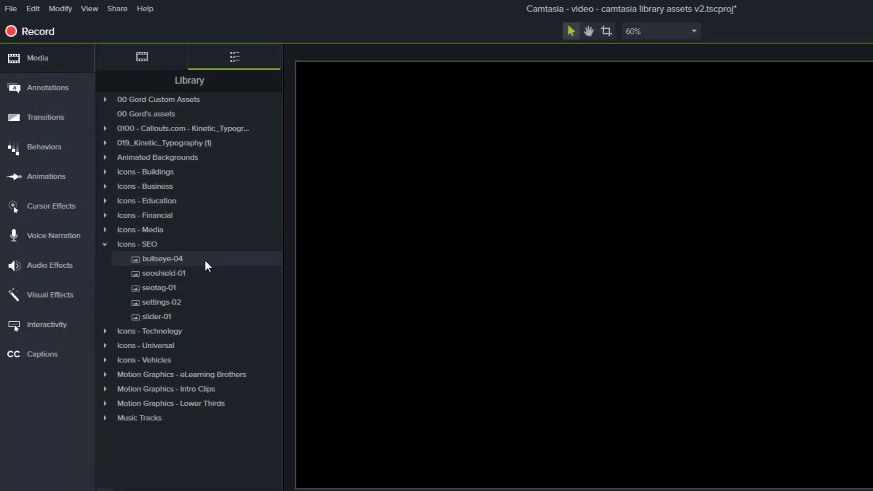
pyautogui.rightClick(162, 258)
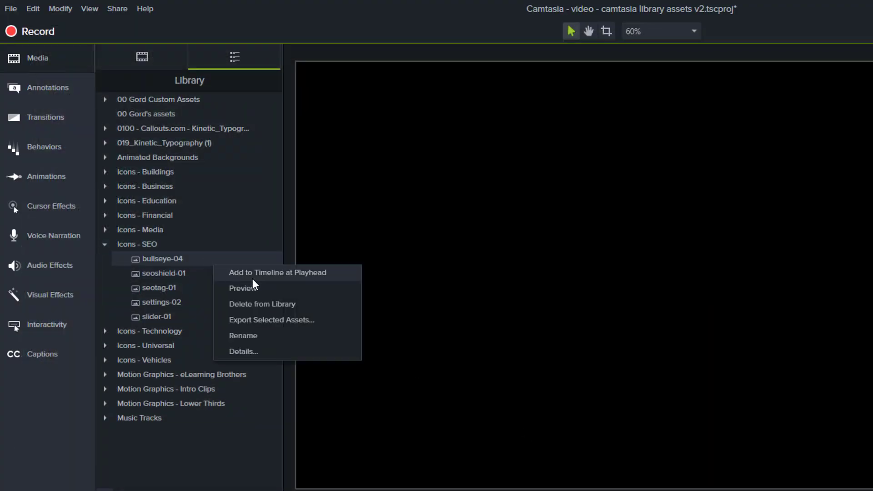
pyautogui.moveTo(292, 311)
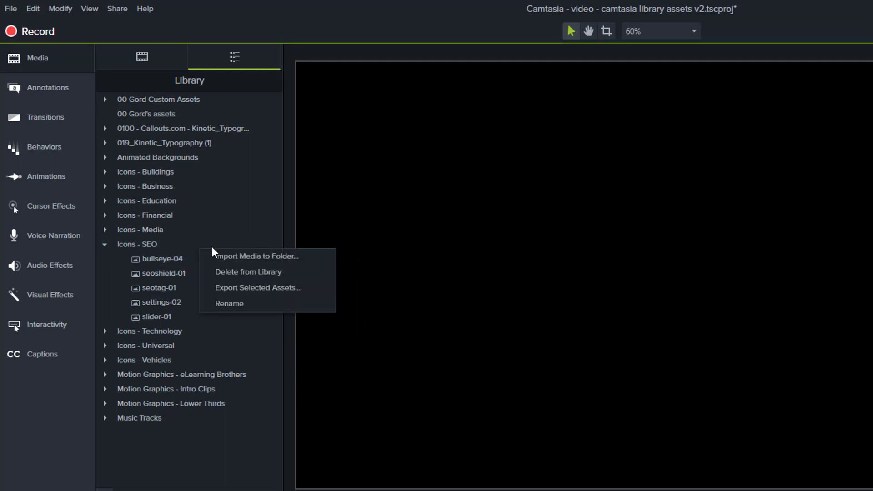
pyautogui.click(248, 271)
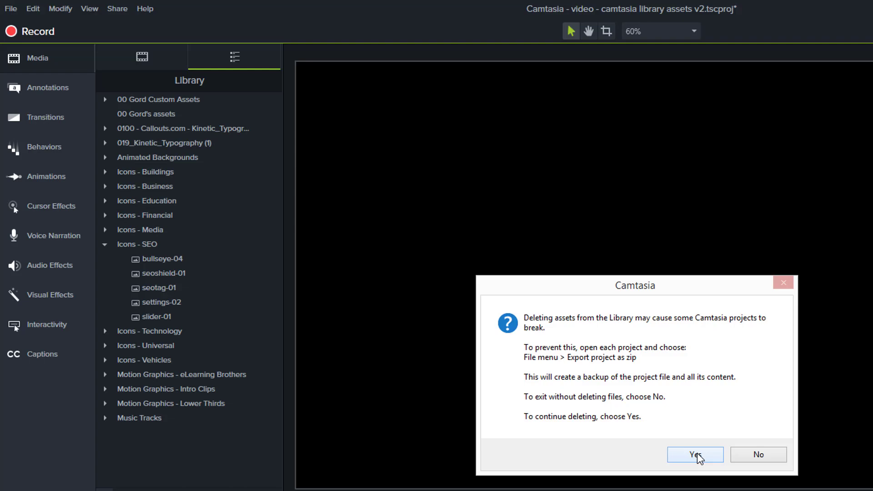
pyautogui.click(695, 455)
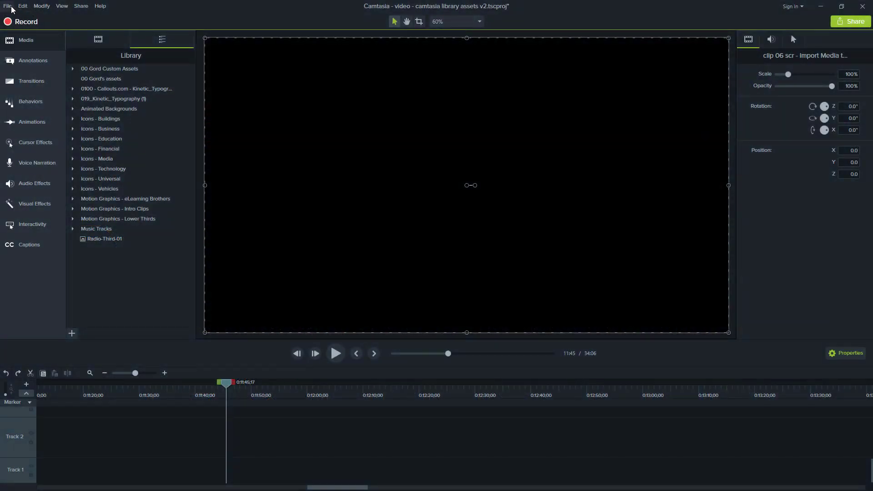
# Step: Import Animated Backgrounds.libzip from Downloads, adding the Motion Graphics - Intro Clips folder
pyautogui.click(10, 6)
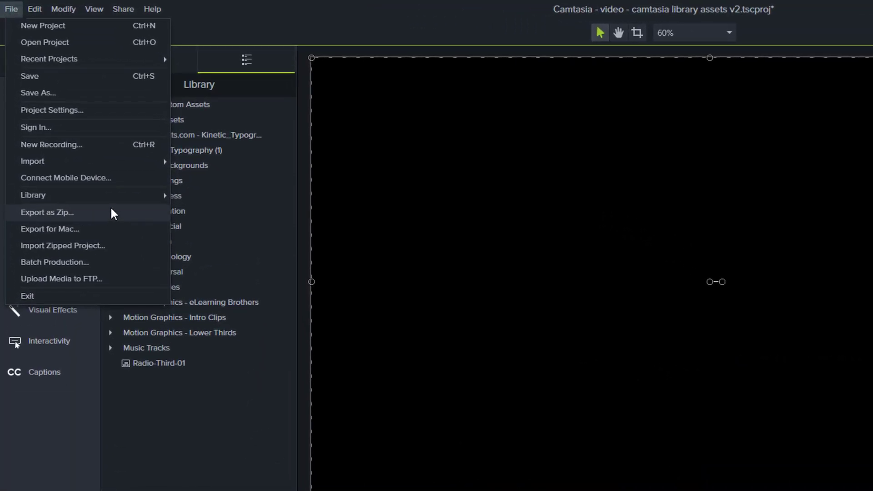
pyautogui.moveTo(32, 195)
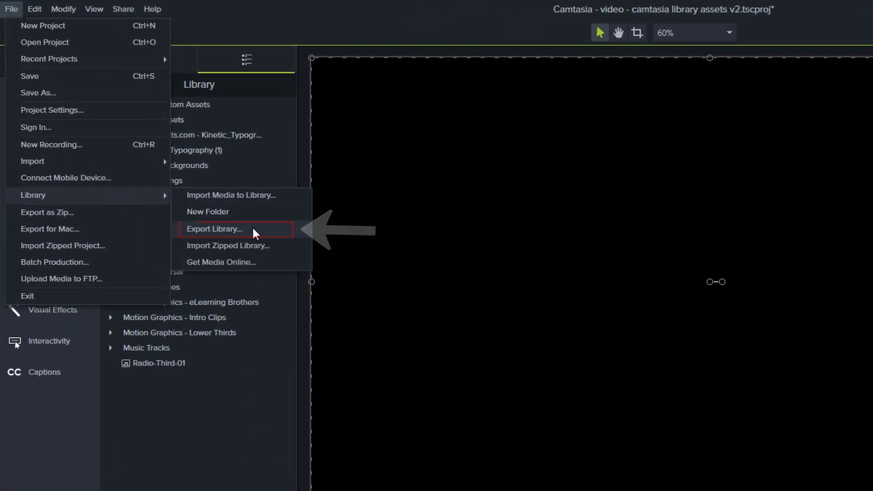
pyautogui.click(214, 229)
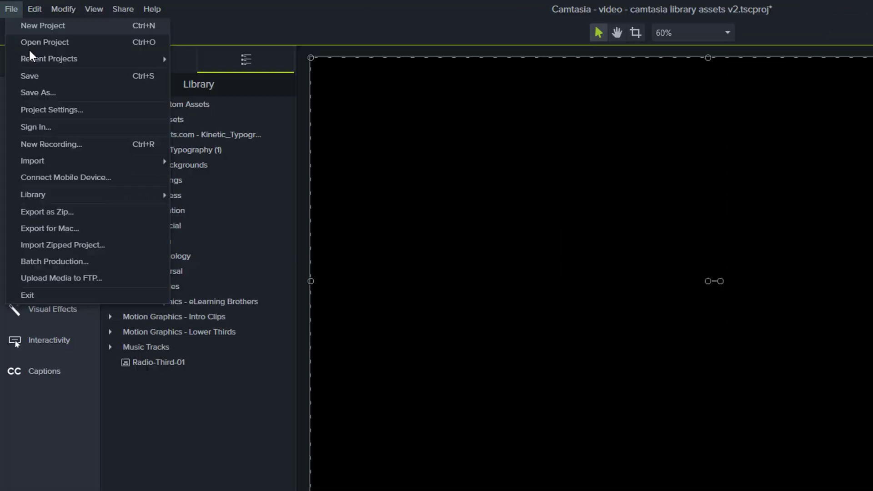
pyautogui.moveTo(33, 198)
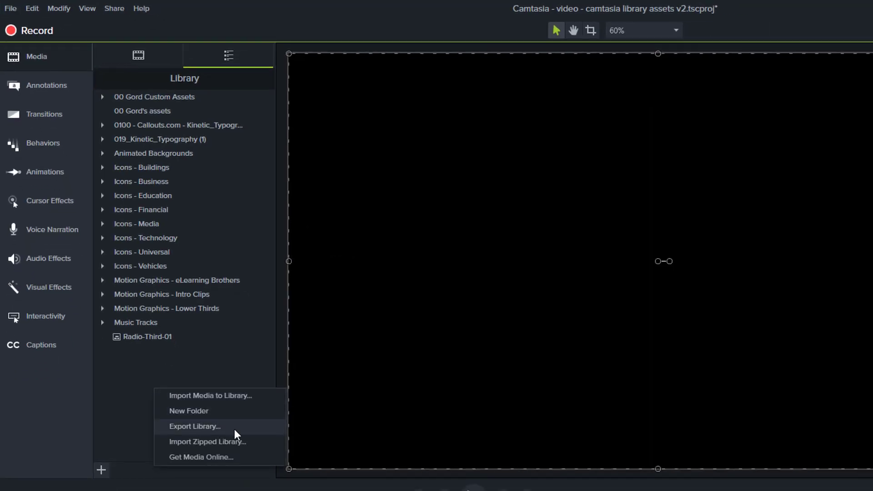
pyautogui.click(207, 442)
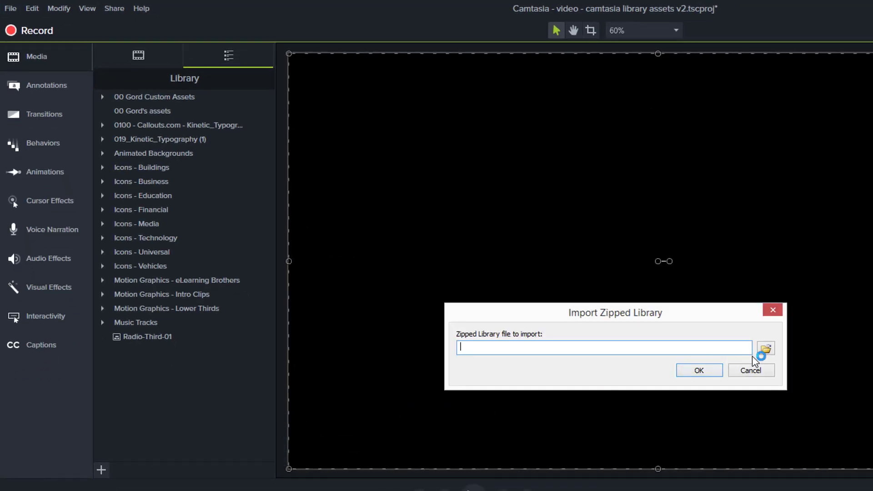
pyautogui.click(766, 347)
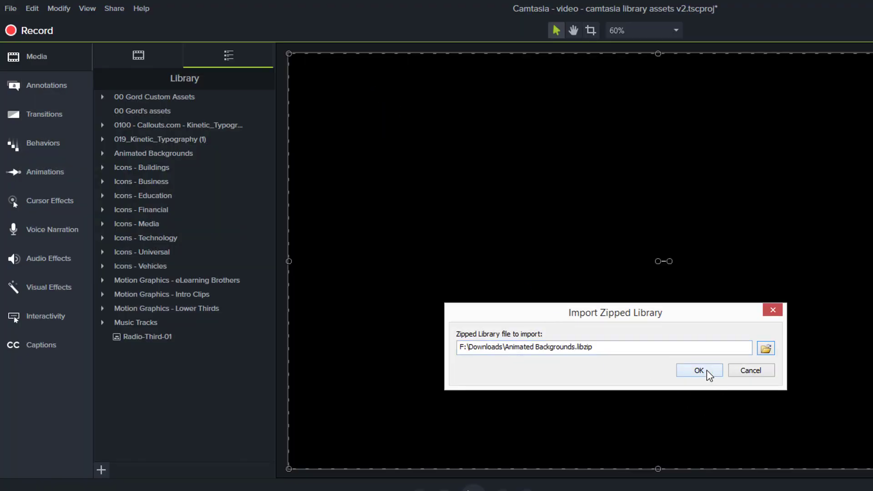
pyautogui.click(698, 371)
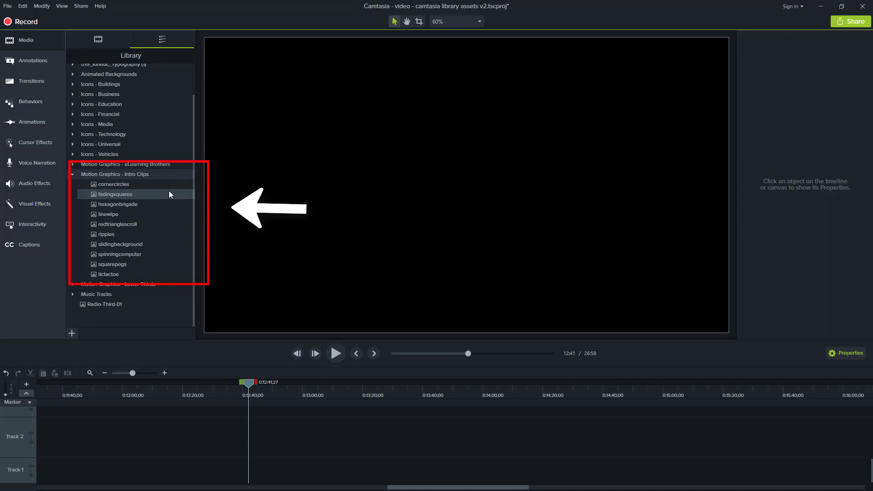
pyautogui.moveTo(170, 209)
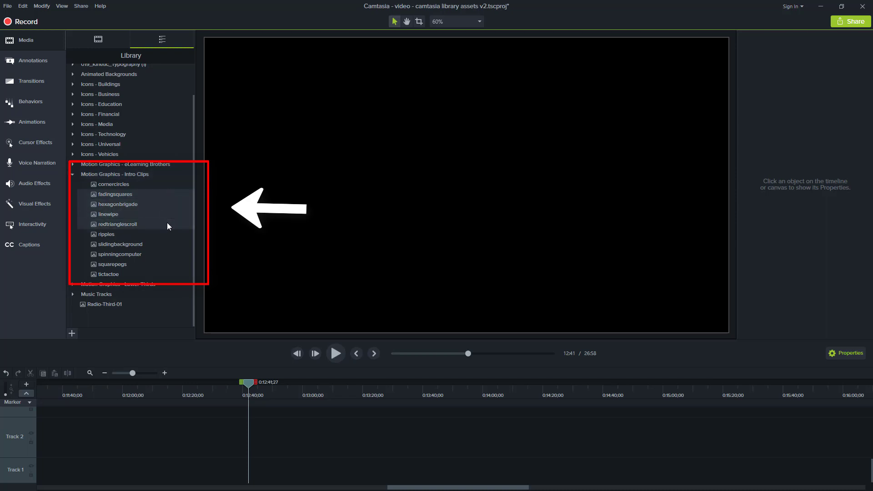
# Step: Export the four selected intro clips as a zipped library named 'motion graphics'
pyautogui.rightClick(117, 224)
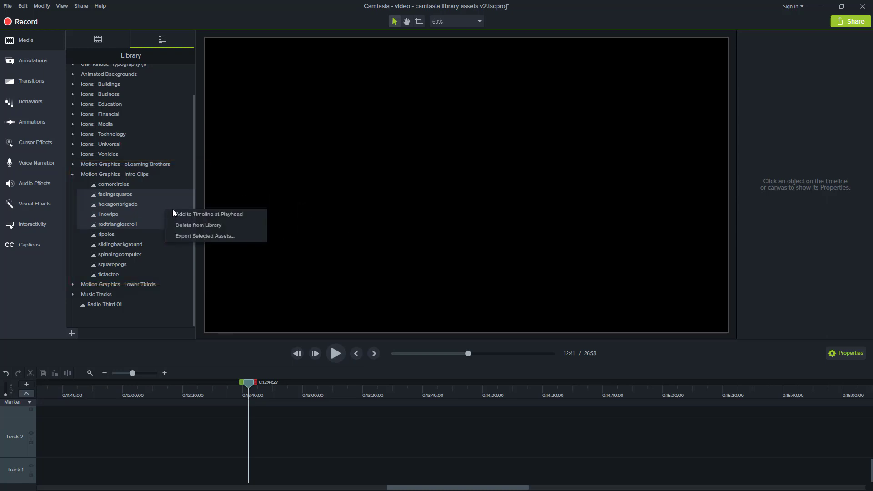
pyautogui.click(203, 236)
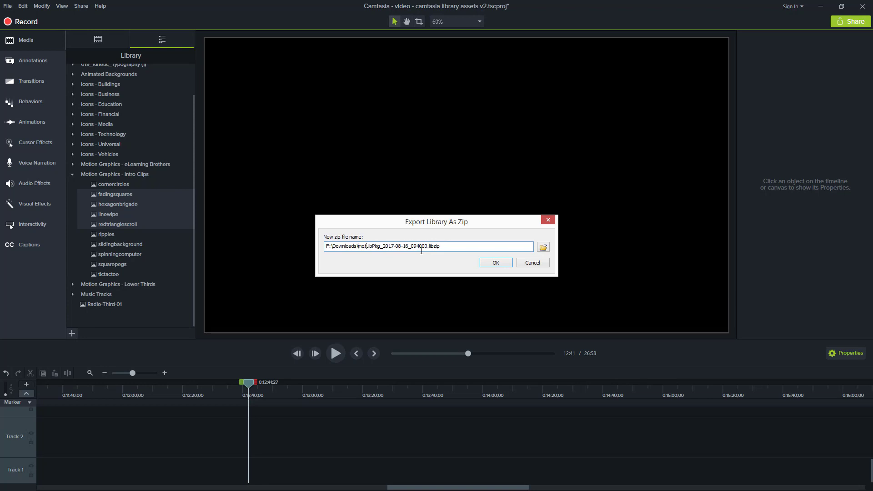
pyautogui.write('motion graphics -')
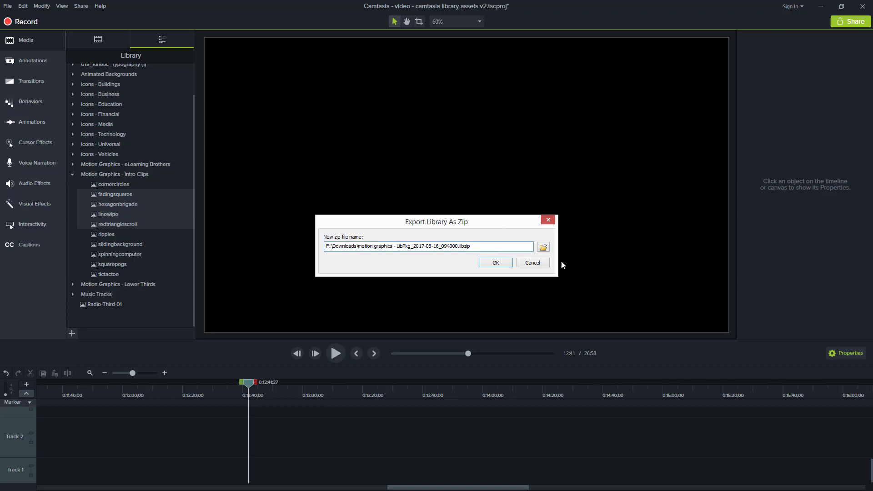
pyautogui.click(533, 262)
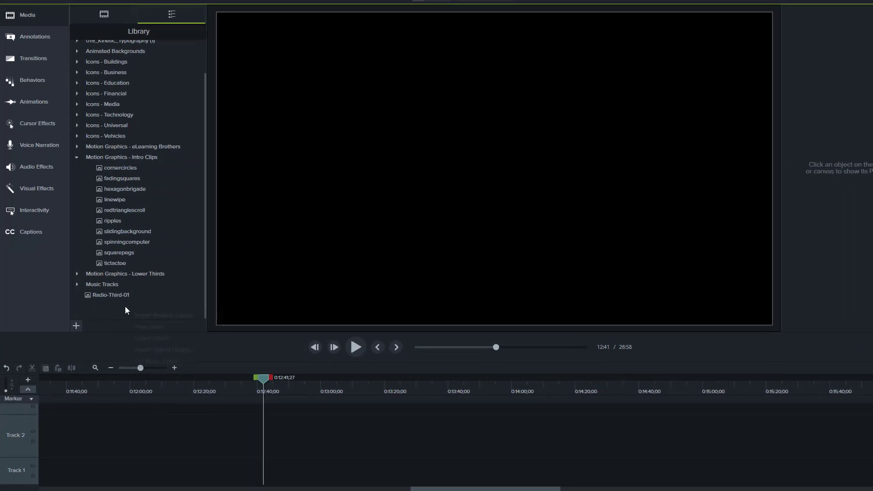
# Step: Export the entire library as a zipped library named 'library backup'
pyautogui.click(76, 326)
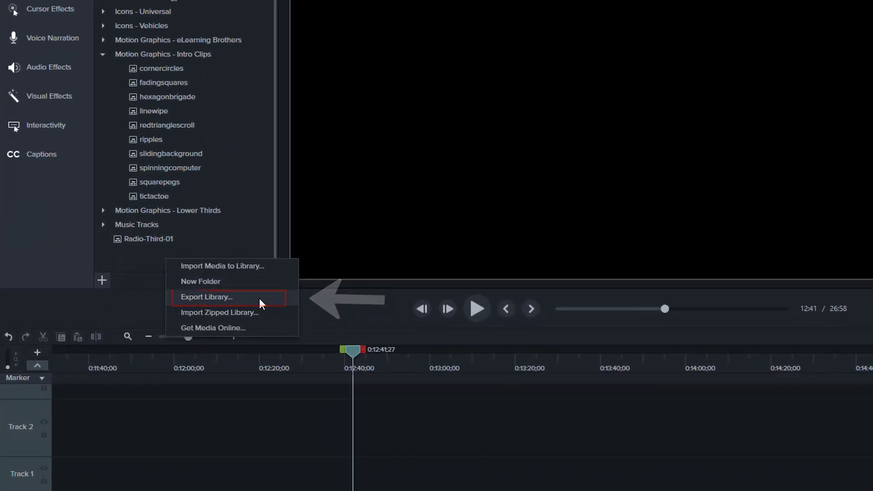
pyautogui.click(207, 296)
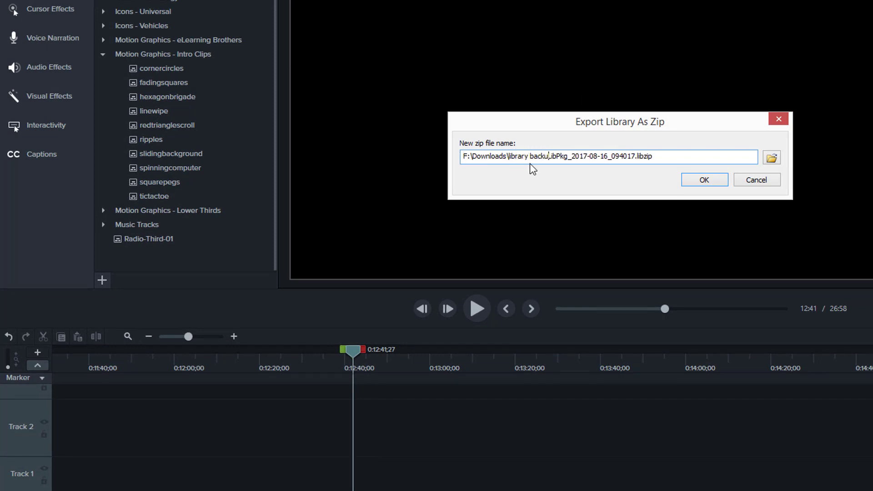
pyautogui.click(703, 179)
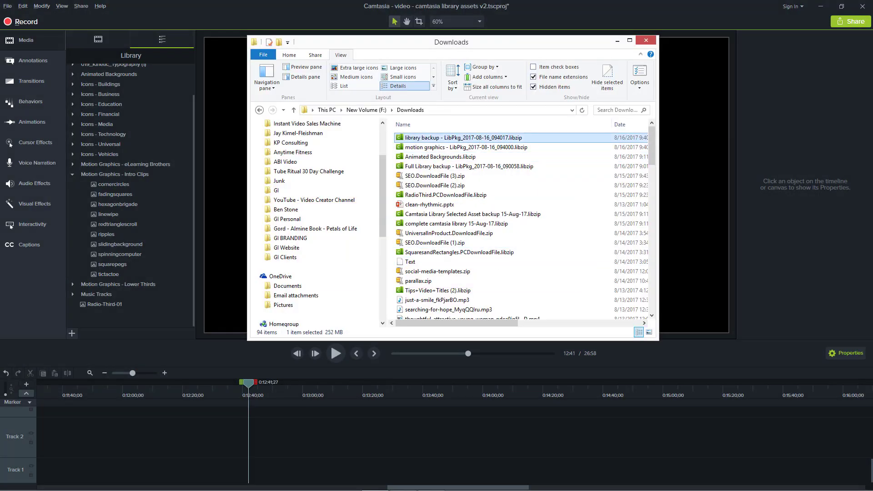
# Step: Import RadioThird.PCDownloadFile.libzip from Downloads, restoring Radio-Third-01 to the library
pyautogui.click(646, 40)
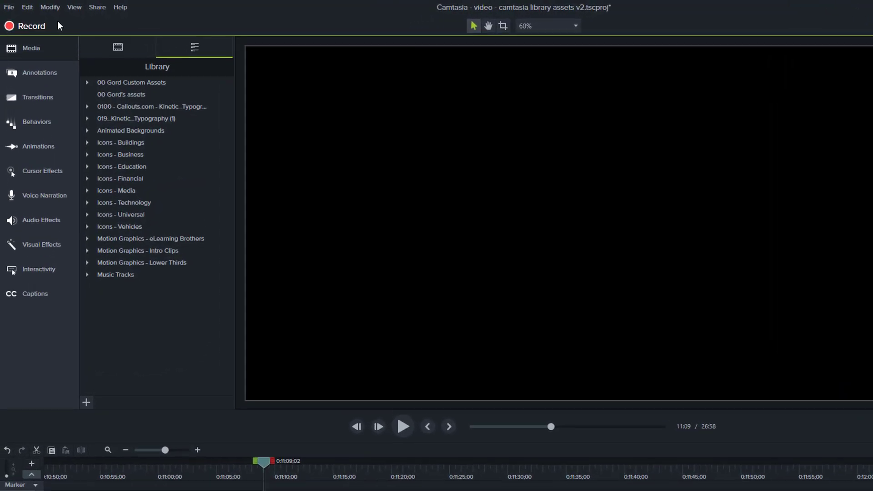
pyautogui.click(9, 7)
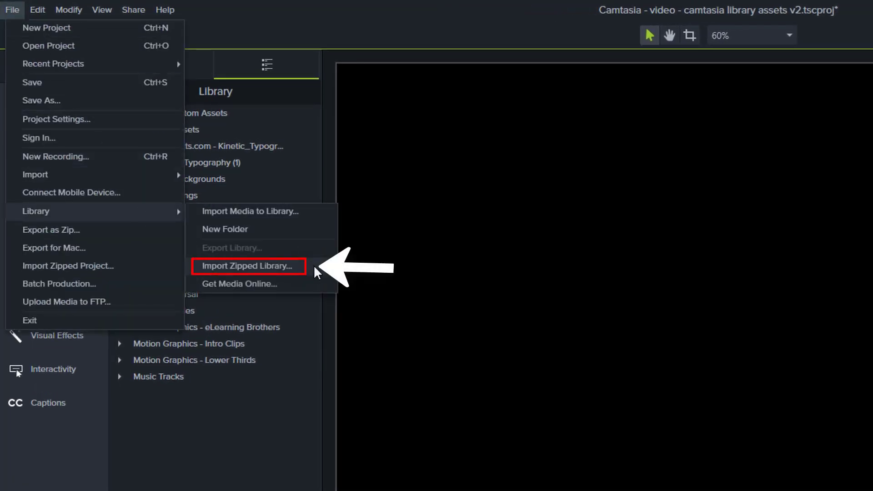
pyautogui.click(248, 266)
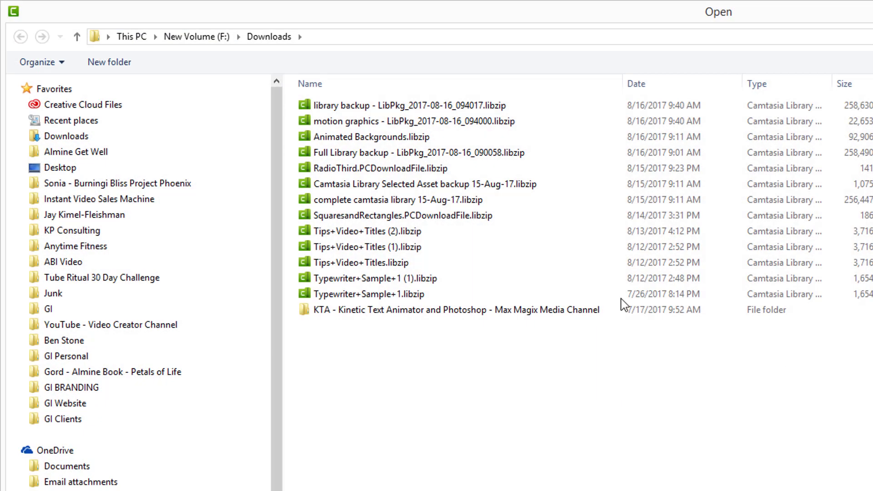
pyautogui.click(370, 168)
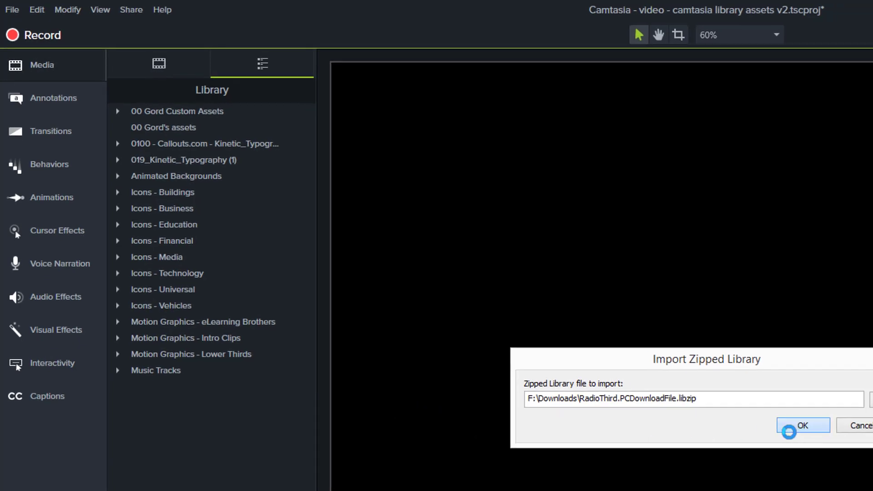
pyautogui.click(803, 426)
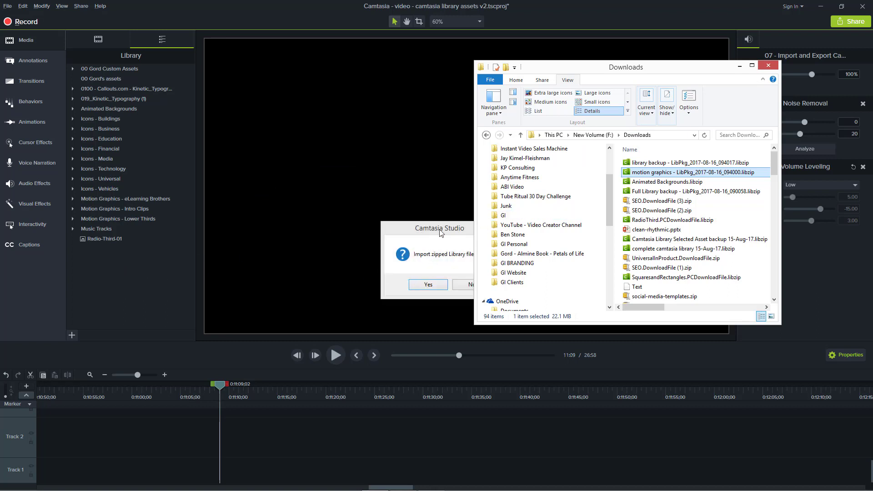
# Step: Confirm importing the motion graphics and RadioThird packages and dismiss the duplicate Radio-Third-01 warning
pyautogui.click(427, 284)
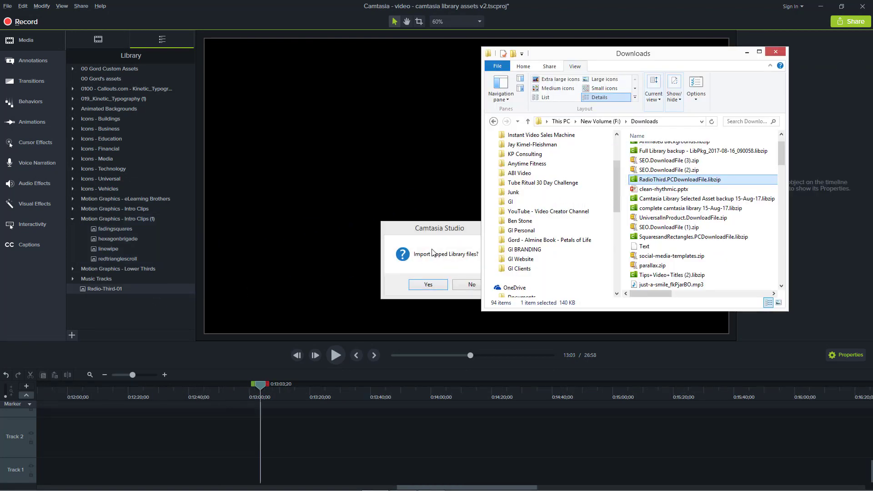
pyautogui.click(427, 284)
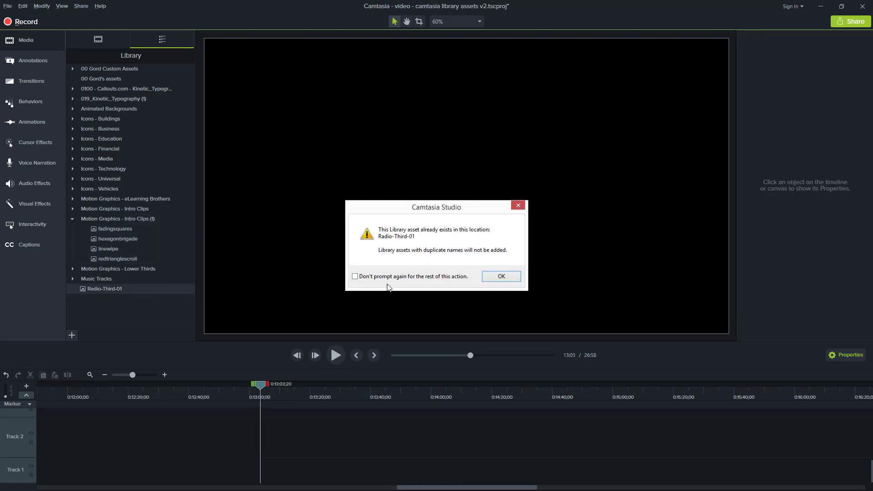
pyautogui.click(501, 277)
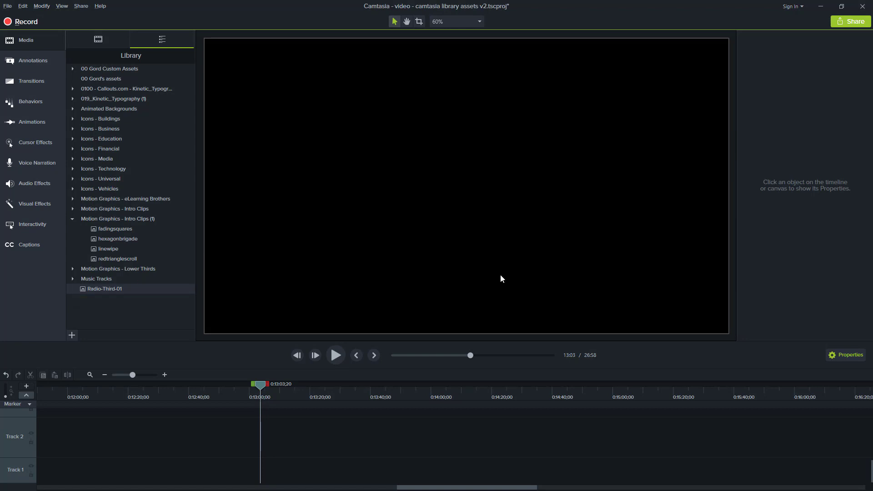